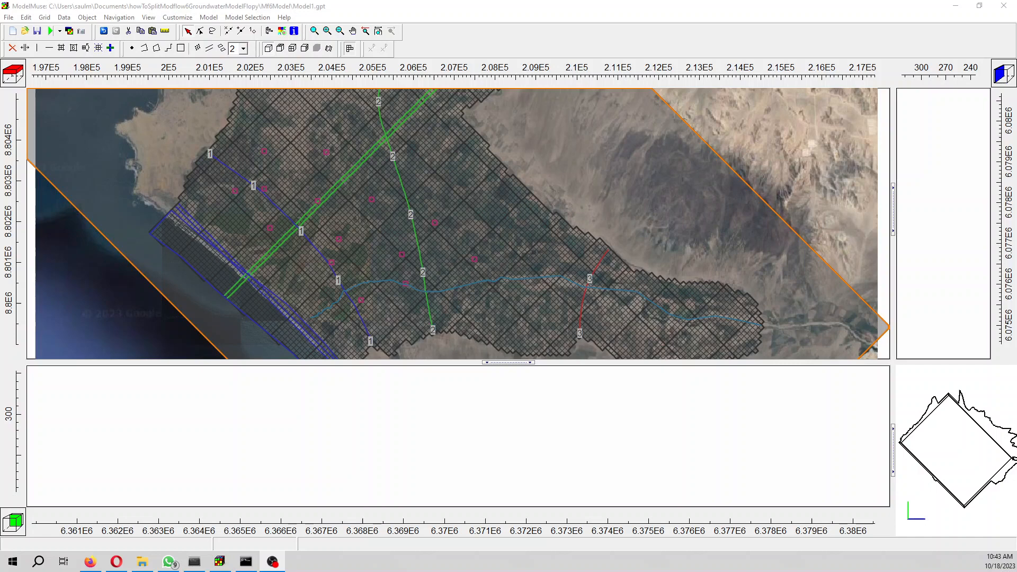
mouse_move(522, 361)
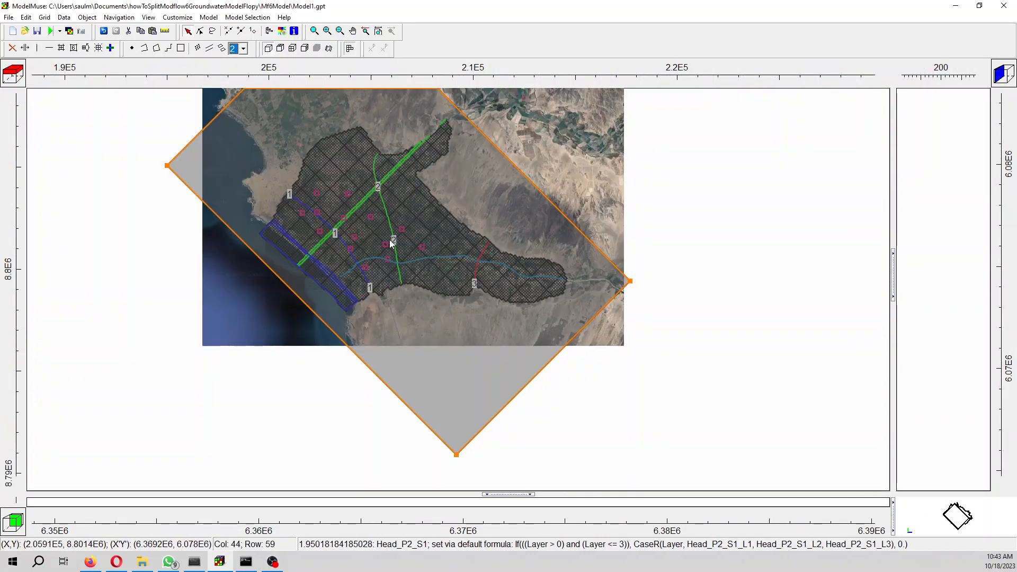
mouse_move(392, 243)
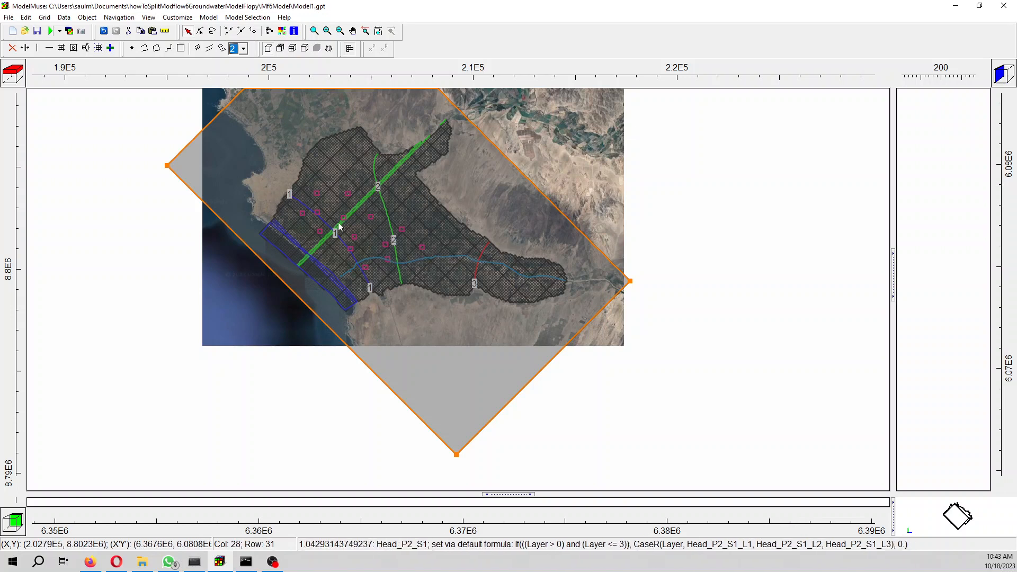
mouse_move(562, 298)
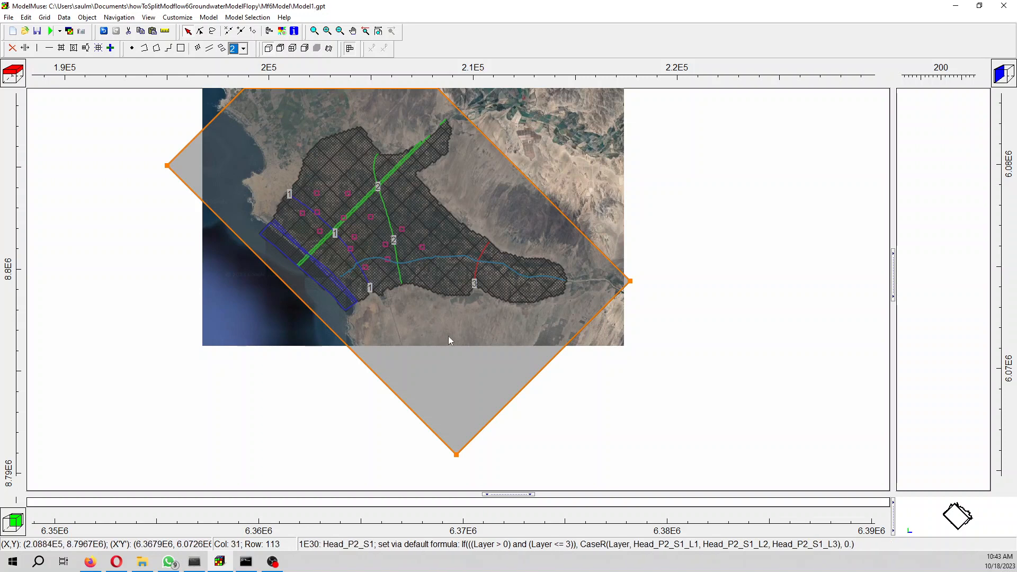
mouse_move(438, 341)
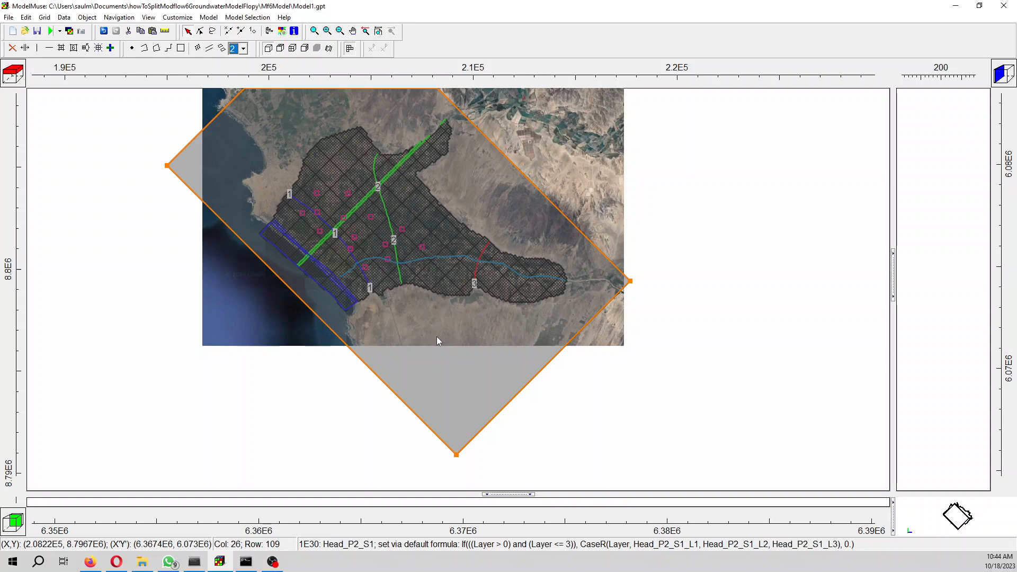
mouse_move(704, 361)
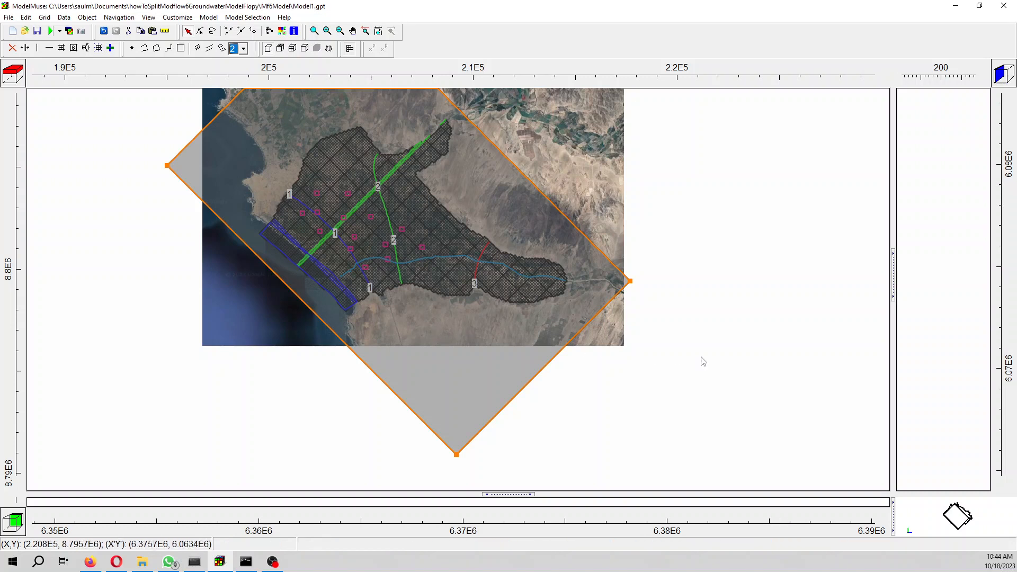
mouse_move(859, 423)
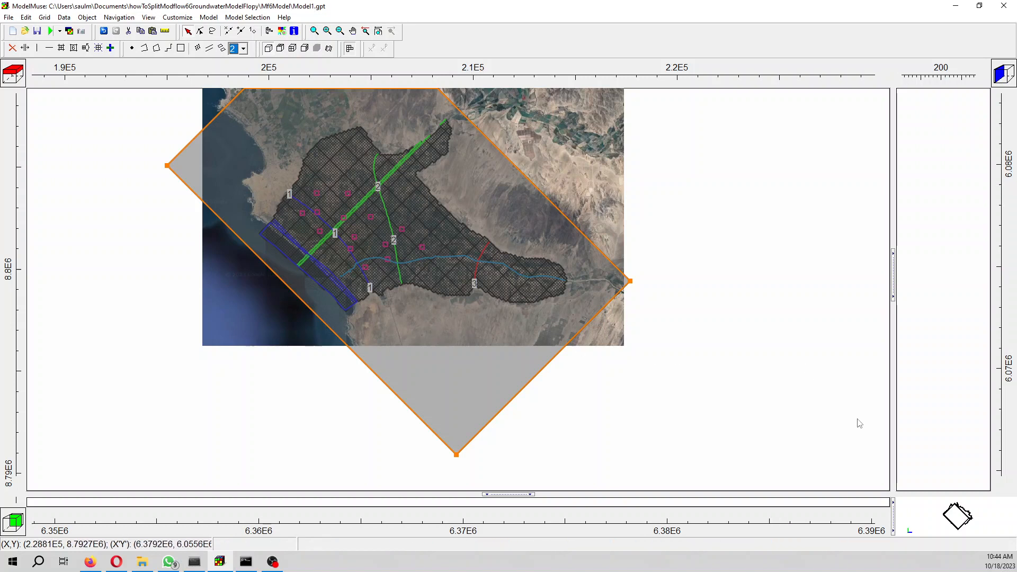
mouse_move(866, 433)
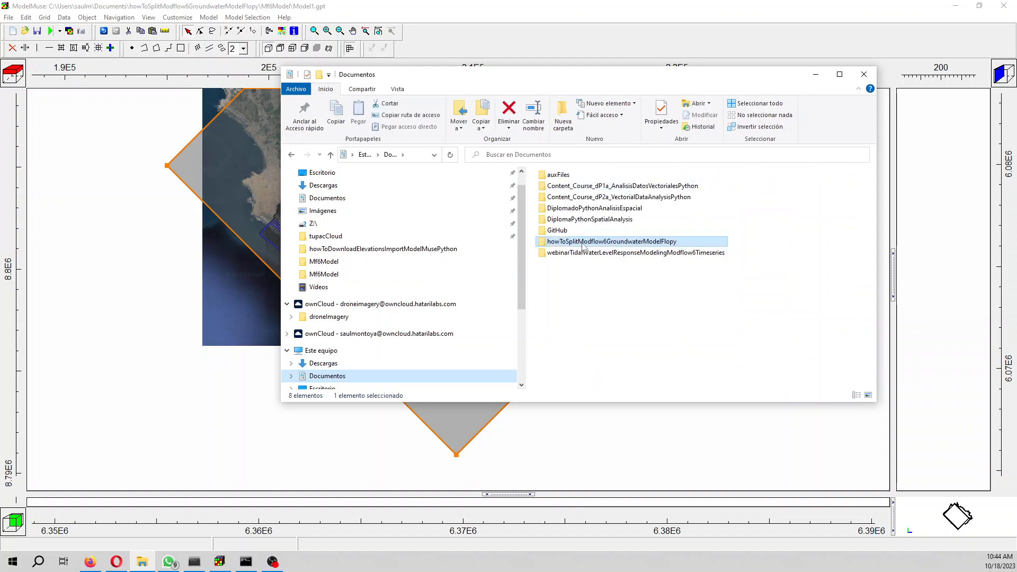
- Save Model1.nam into the project folder with Execute model checked, run MODFLOW 6, then close ModelMonitor after success
double_click(609, 241)
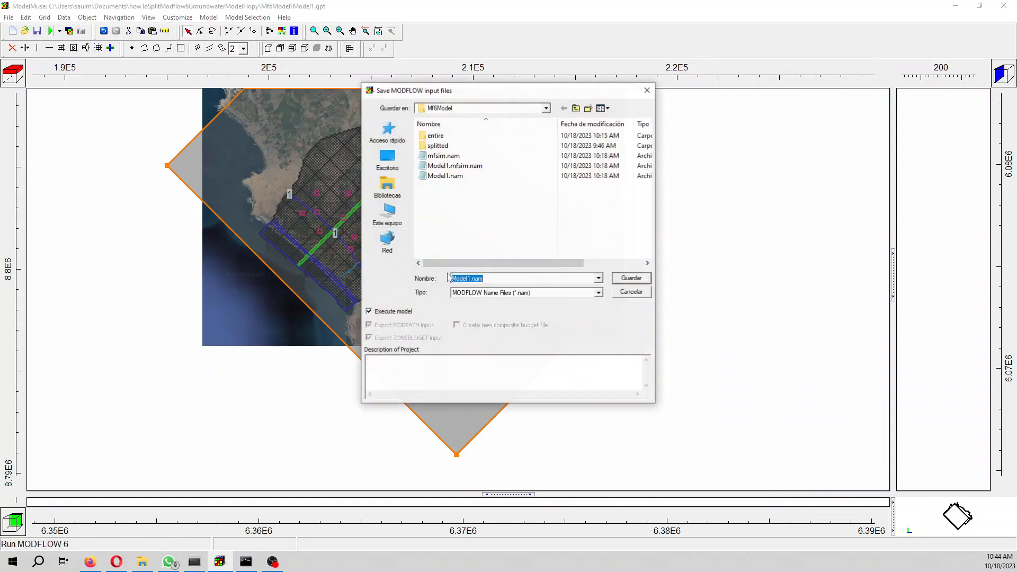
click(630, 278)
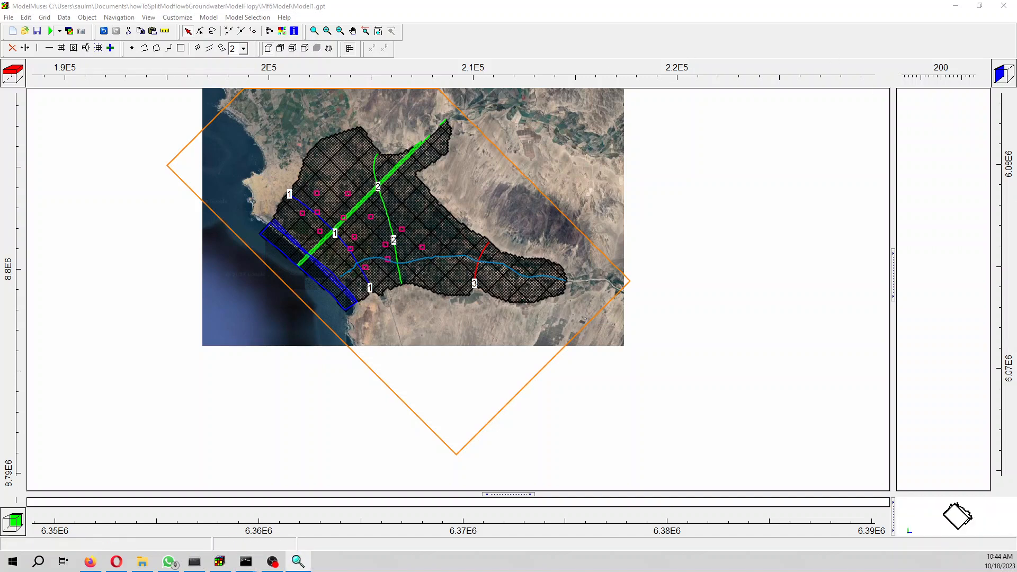
click(51, 30)
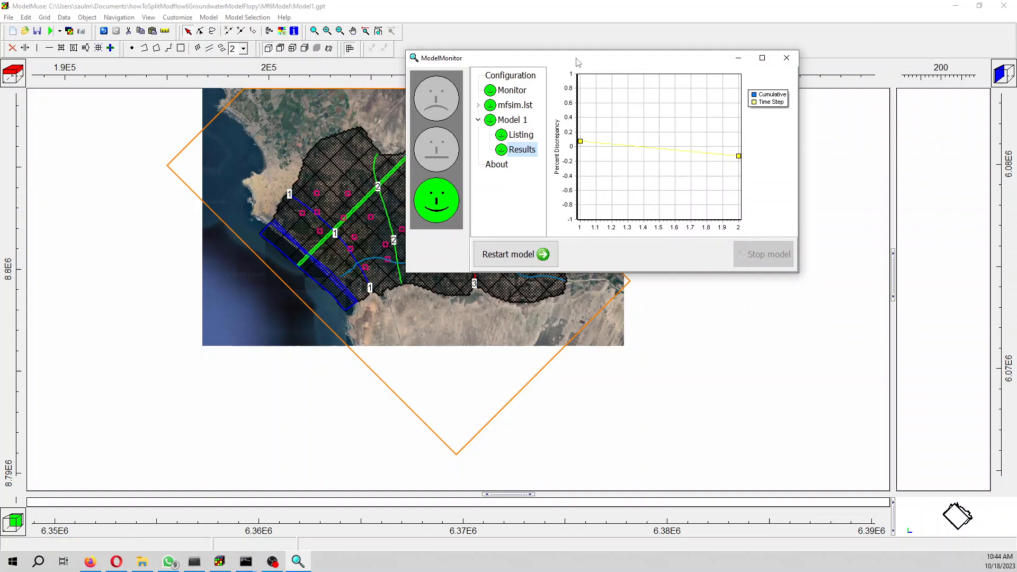
mouse_move(639, 146)
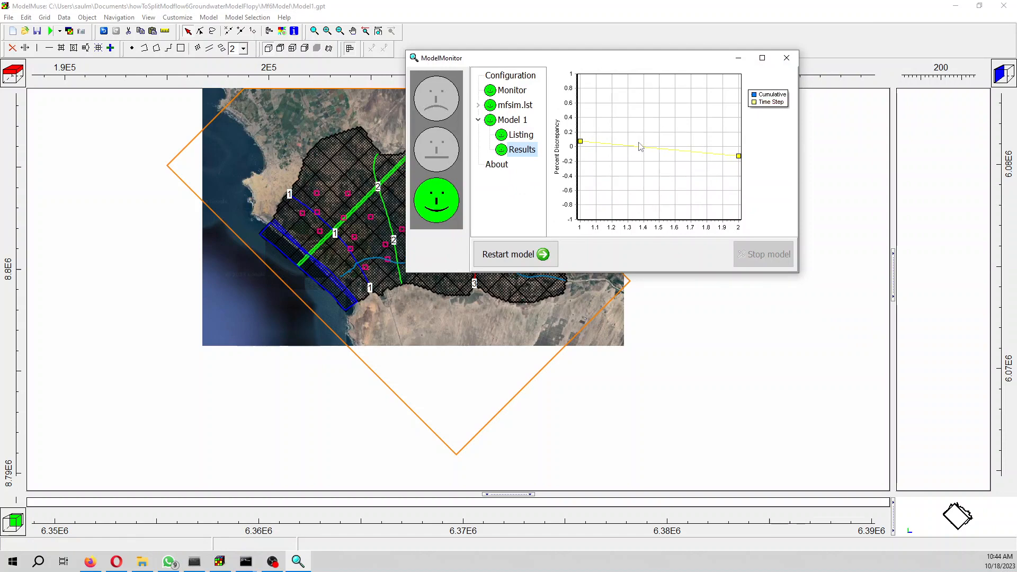
click(786, 58)
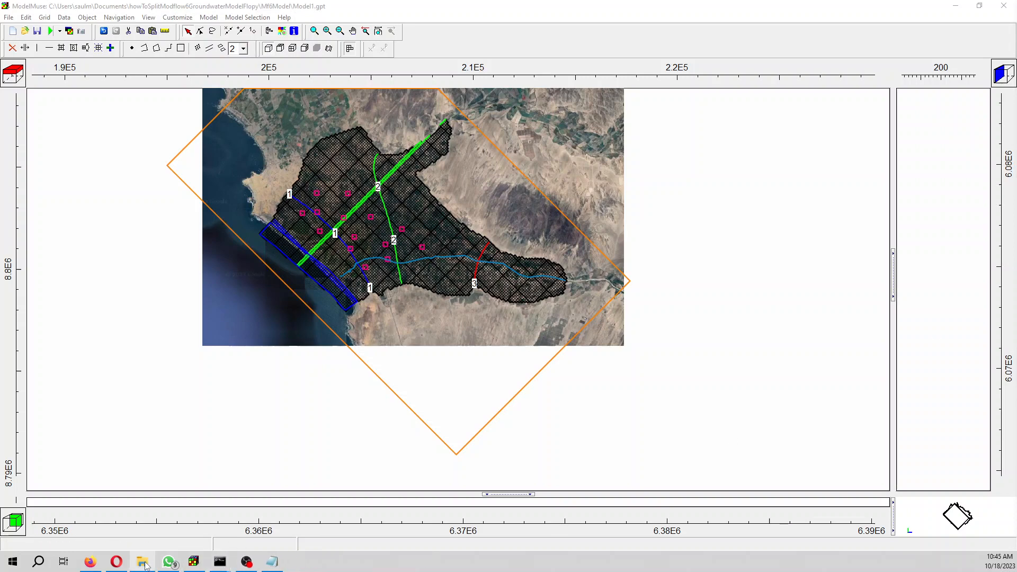
- Change directory to Documents\howToSplitModflow6GroundwaterModelFlopy and launch jupyter lab
click(142, 561)
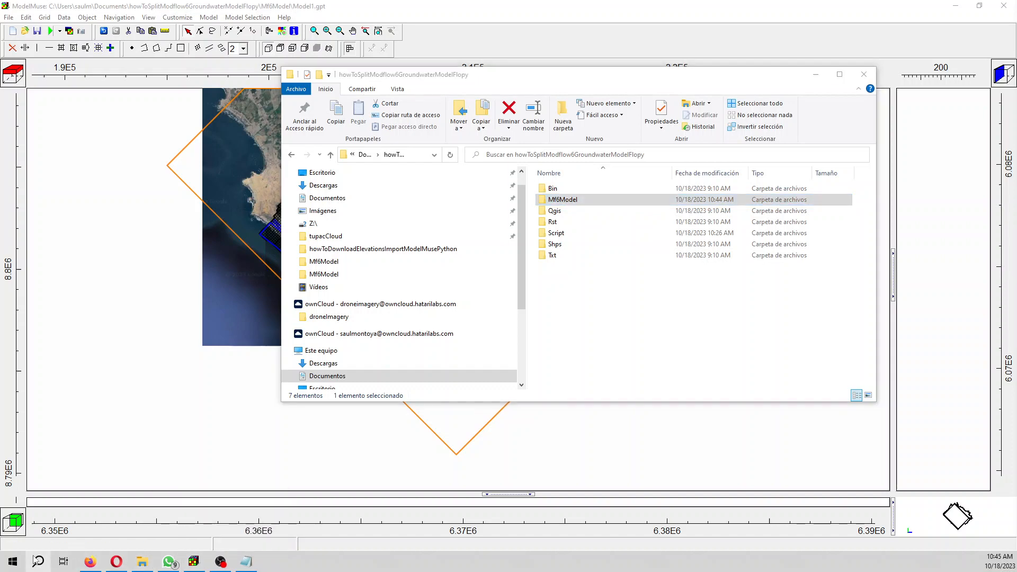
text(anyDesk)
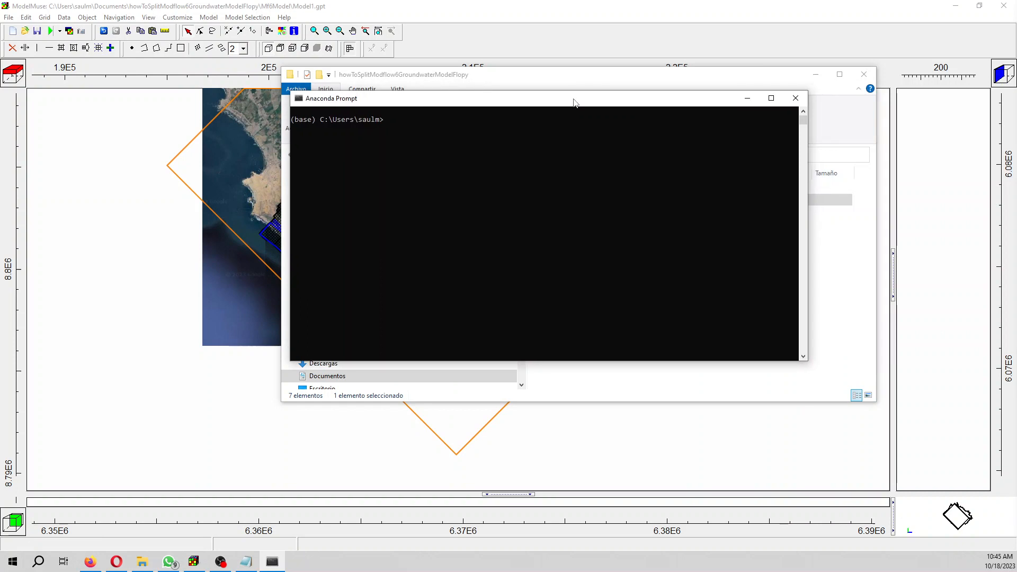
text(cd)
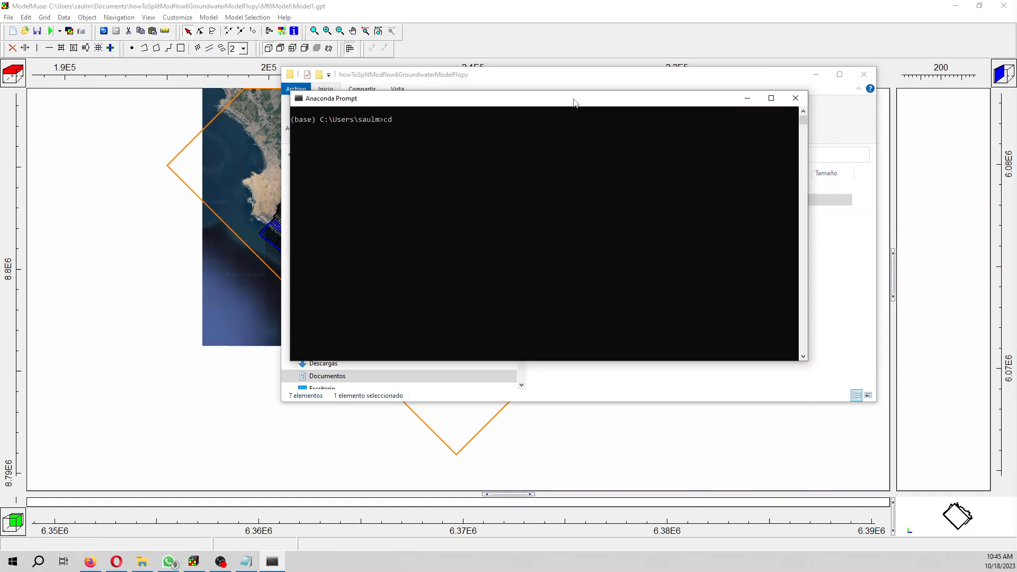
text(Dco)
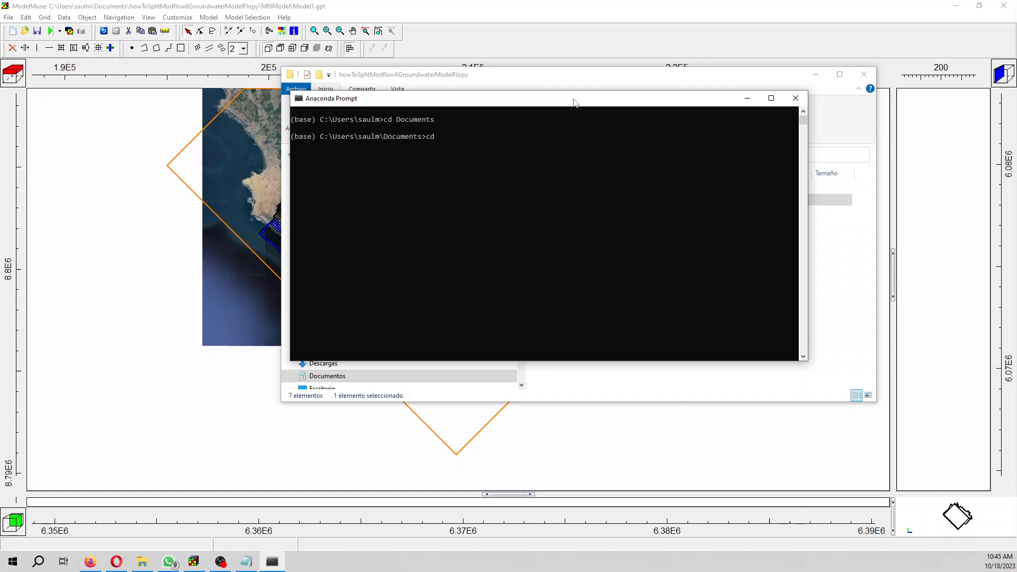
text(howToSplitModflow6GroundwaterModelFlopy)
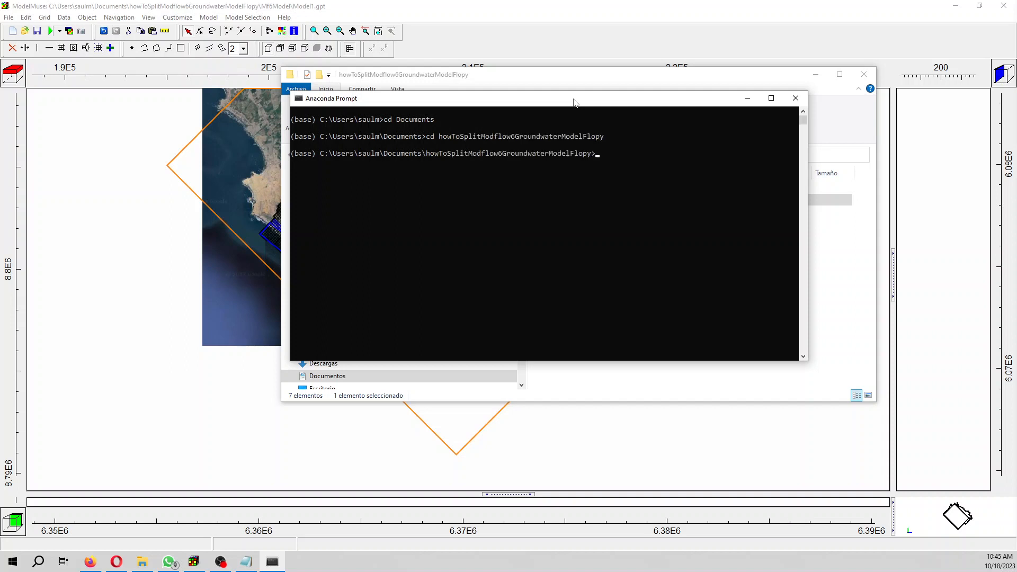
text(jupyter la)
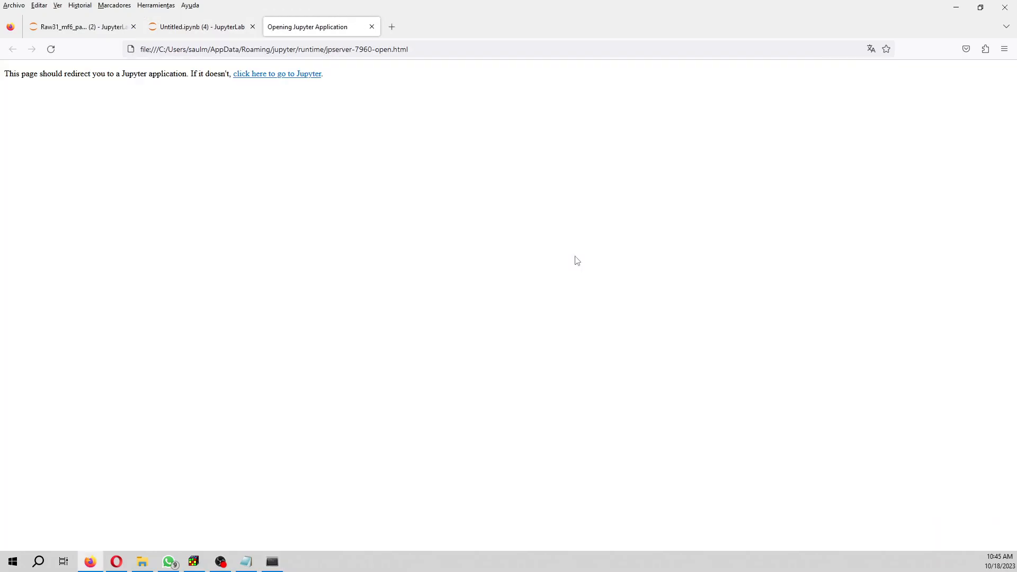
- Enter JupyterLab and rename Untitled.ipynb in the Script folder to splitModel.ipynb
click(277, 73)
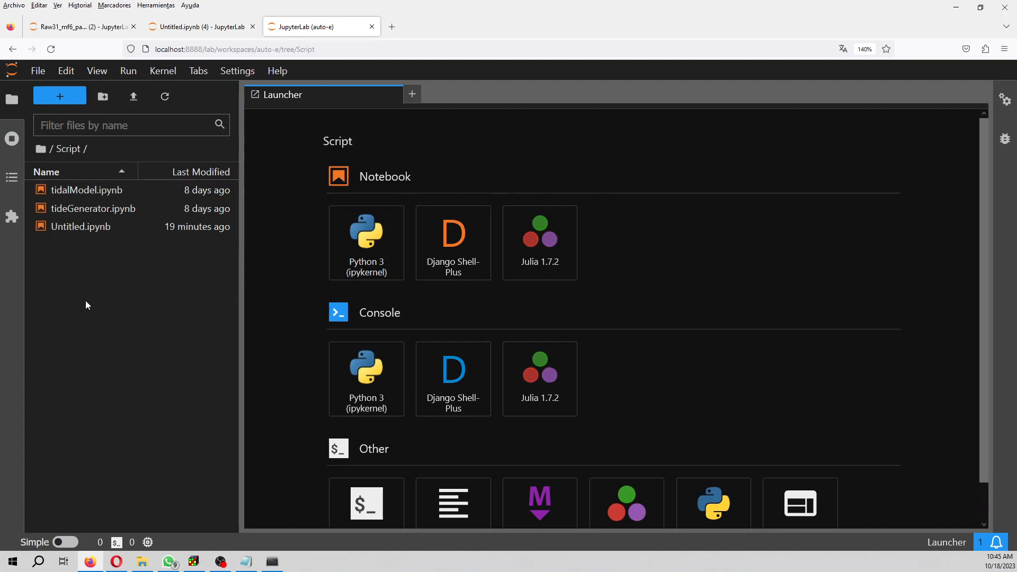
right_click(80, 226)
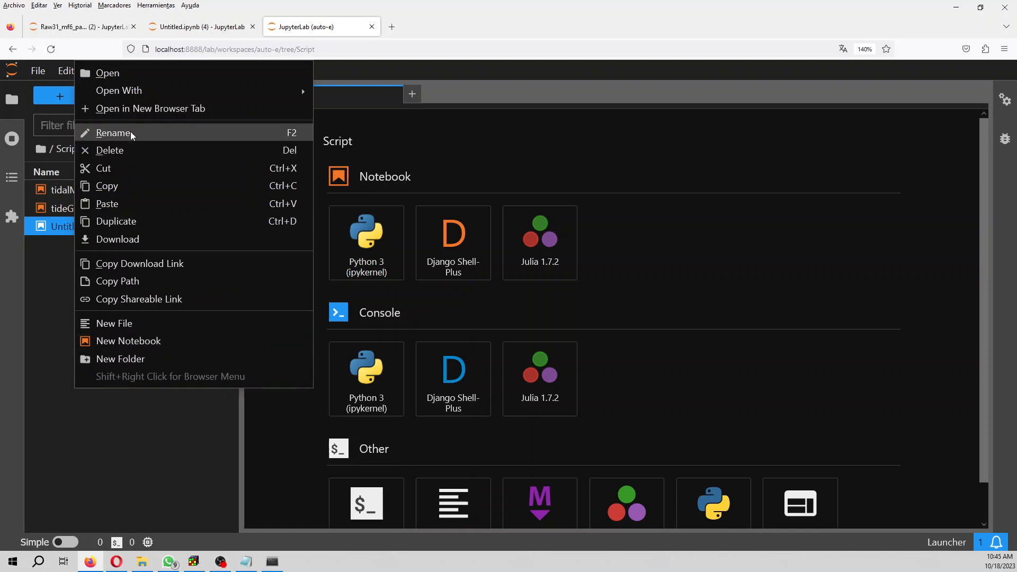
click(113, 133)
text(splitModel.ipynb)
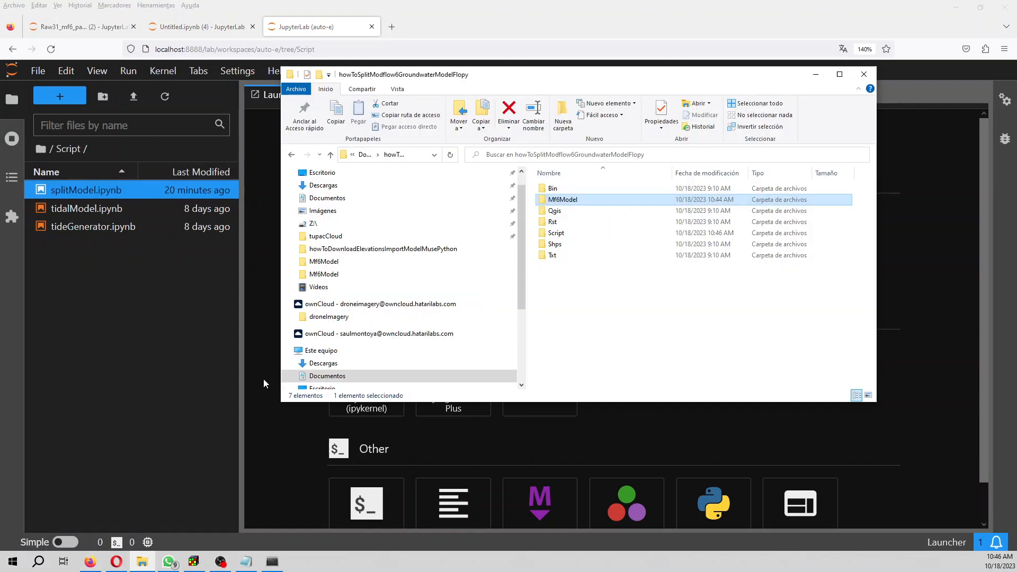
double_click(563, 199)
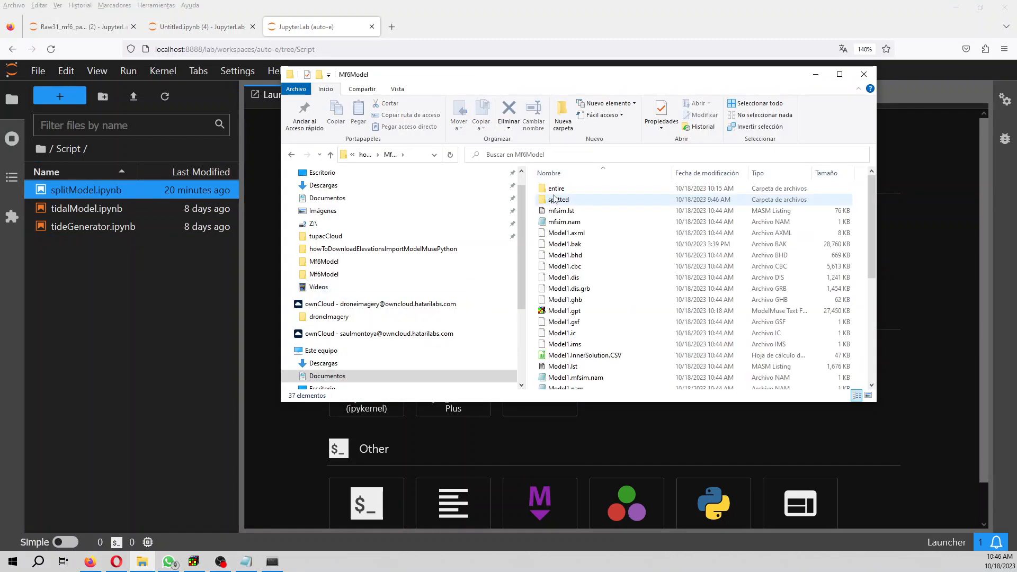
click(556, 188)
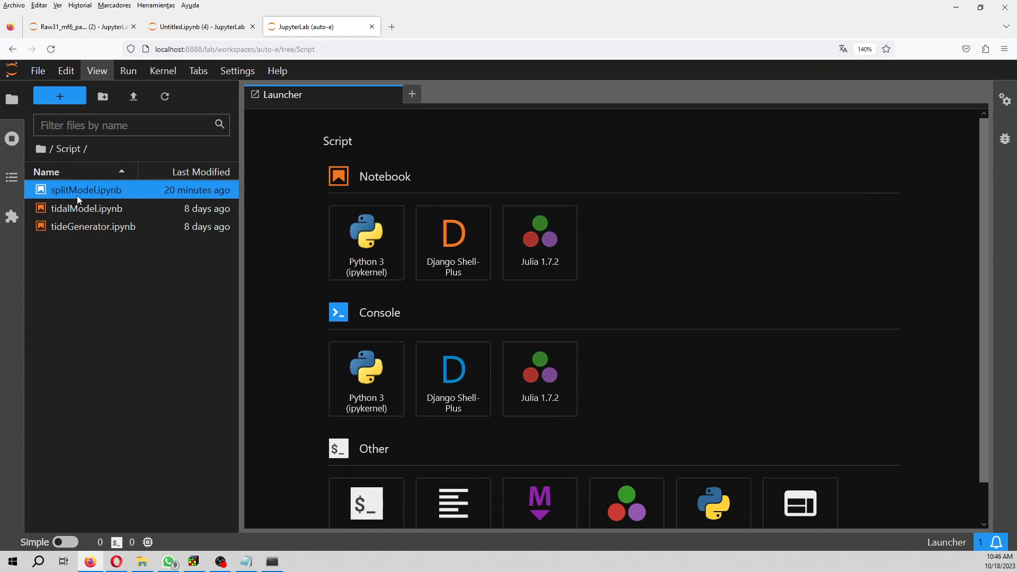
- Load splitModel.ipynb and restart its kernel to clear the previous run state
double_click(86, 190)
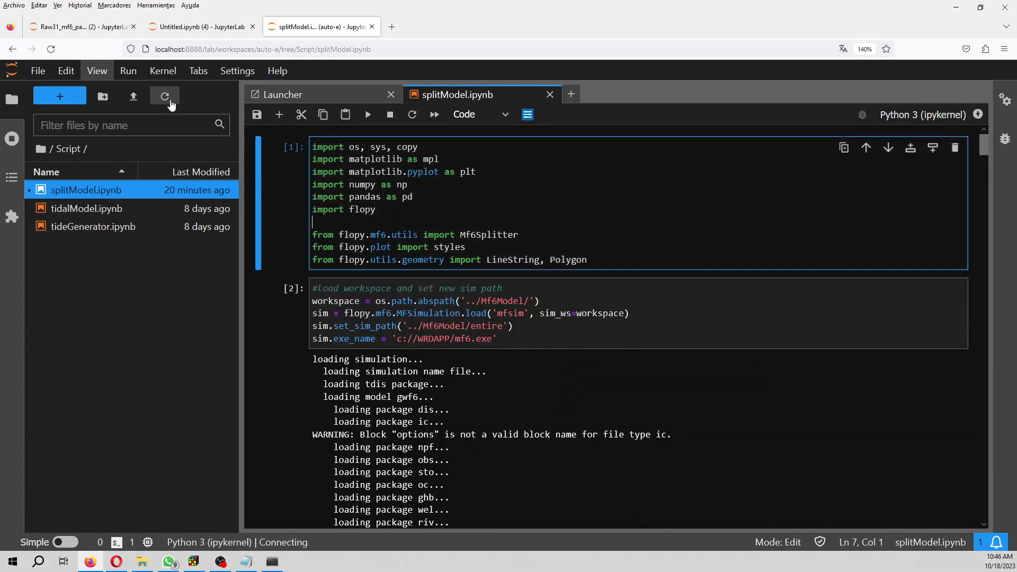
click(412, 115)
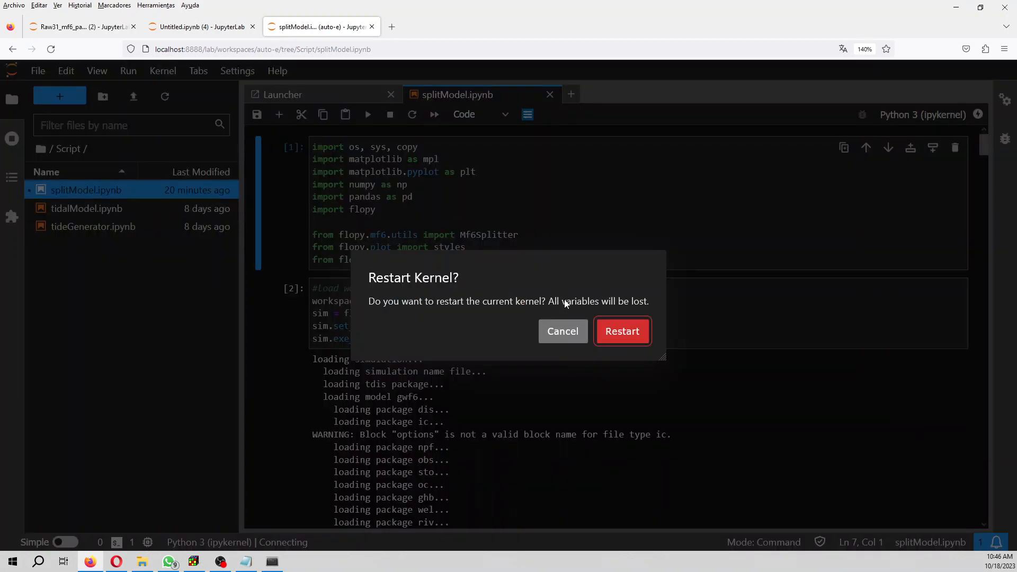
click(621, 332)
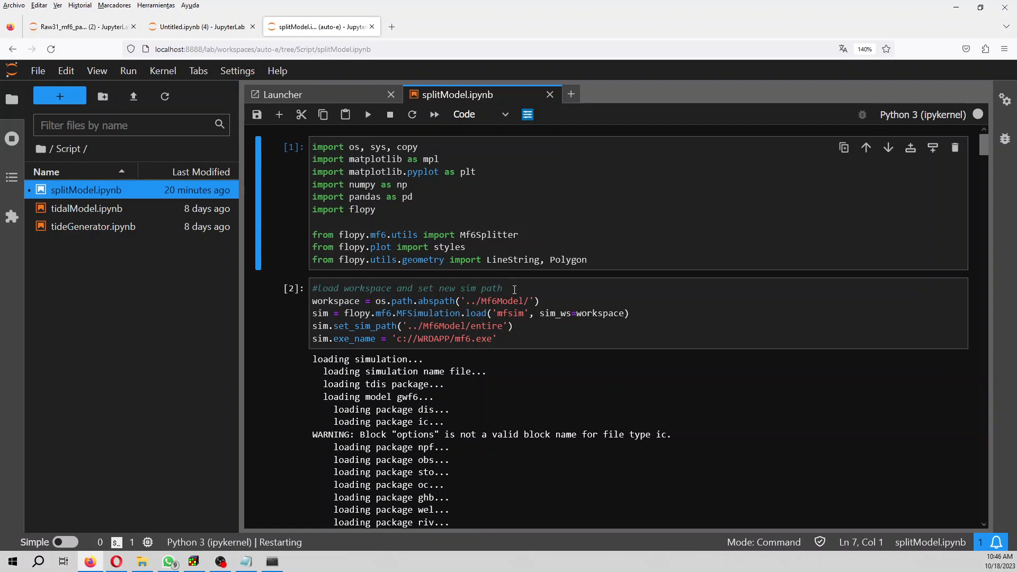
click(390, 115)
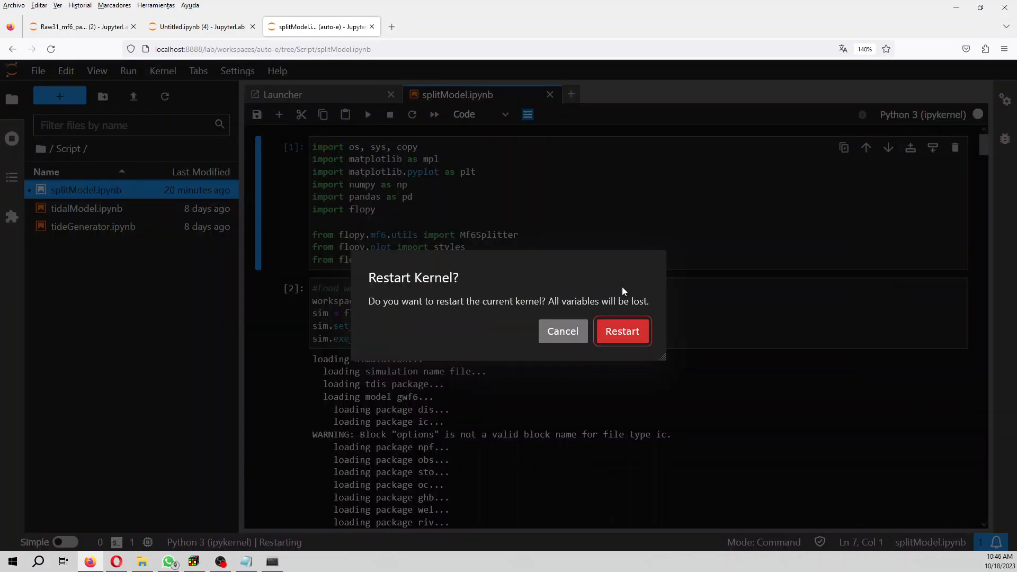
click(621, 331)
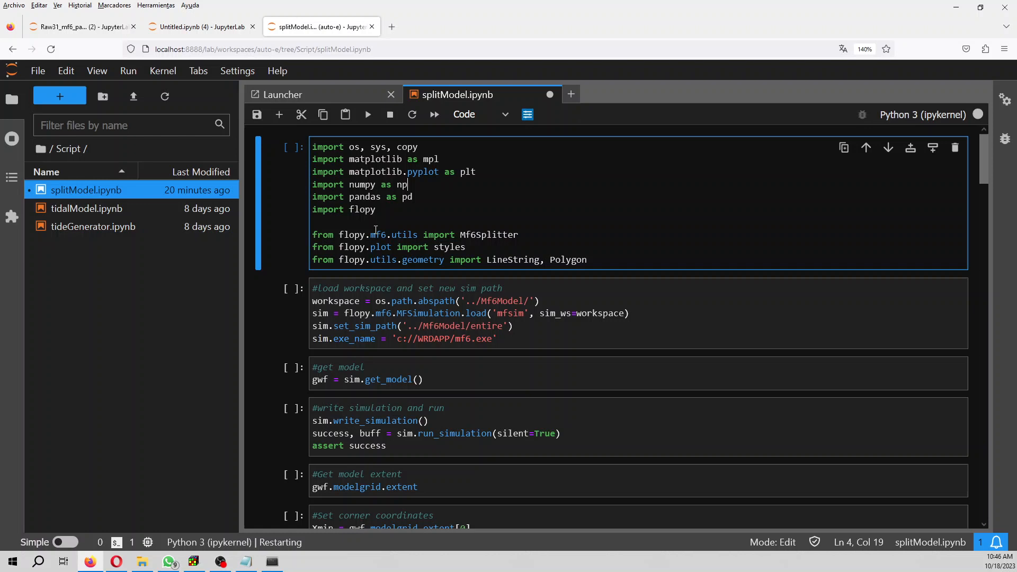
mouse_move(208, 94)
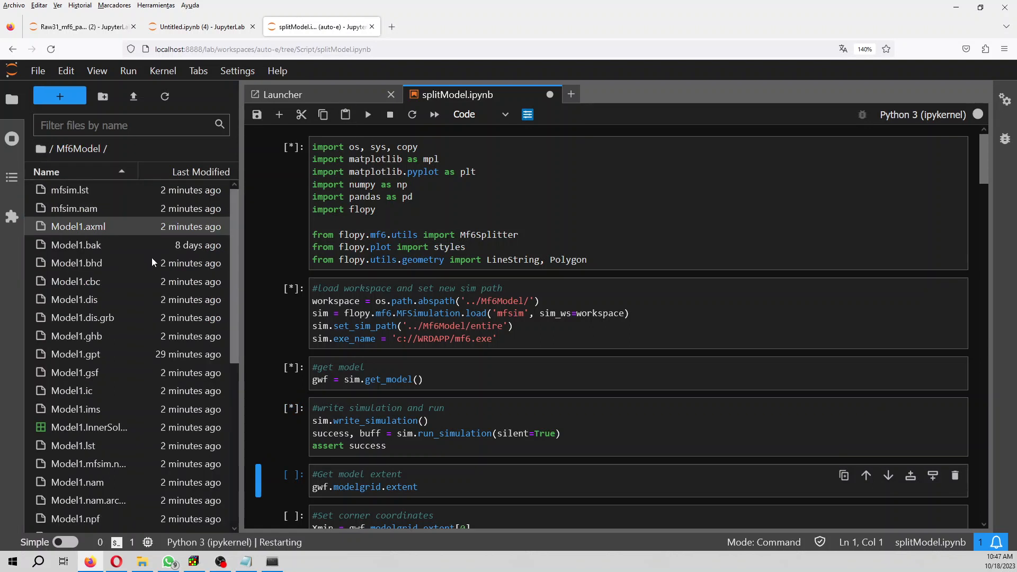
mouse_move(130, 242)
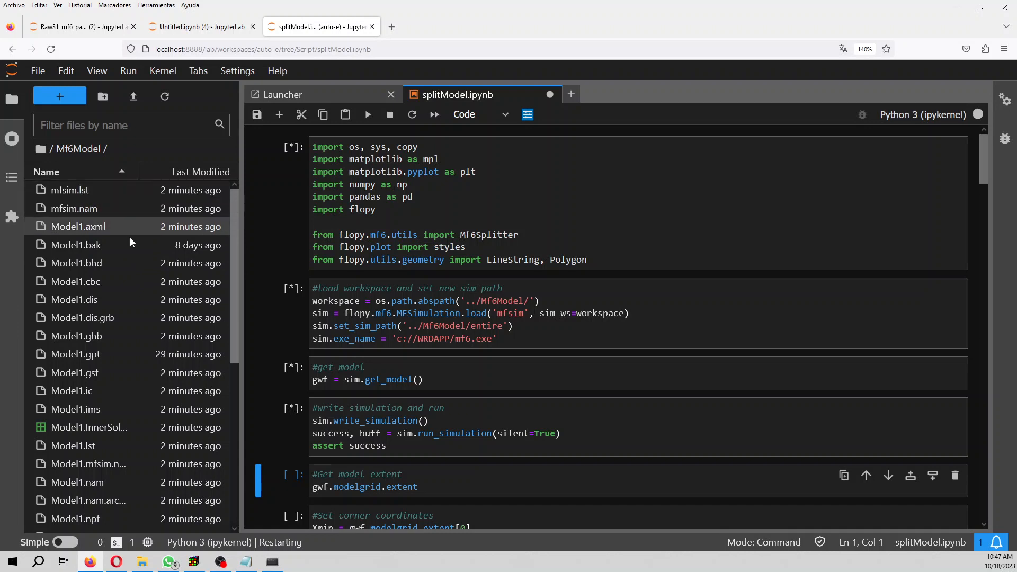
mouse_move(70, 190)
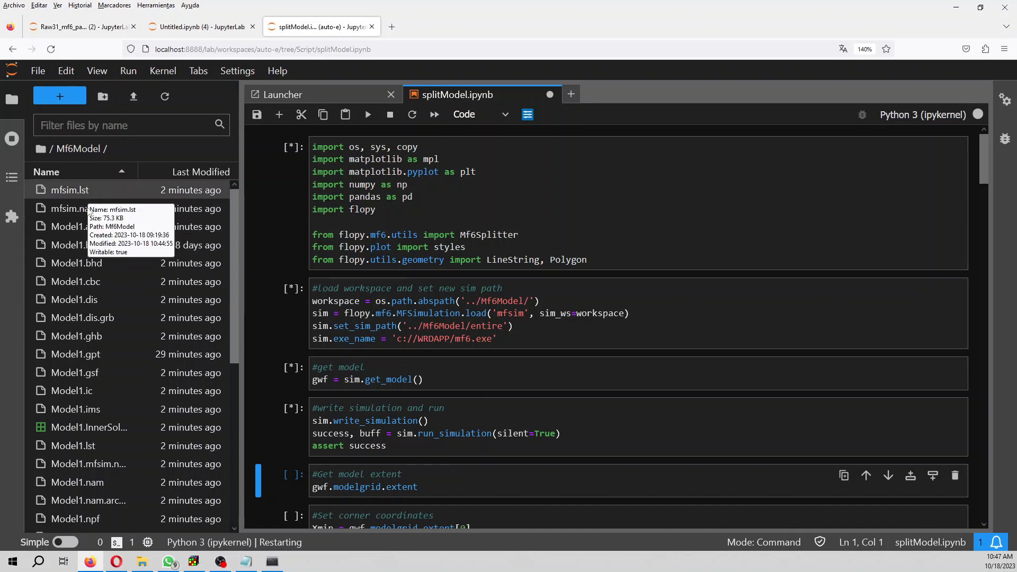
scroll(down, 3)
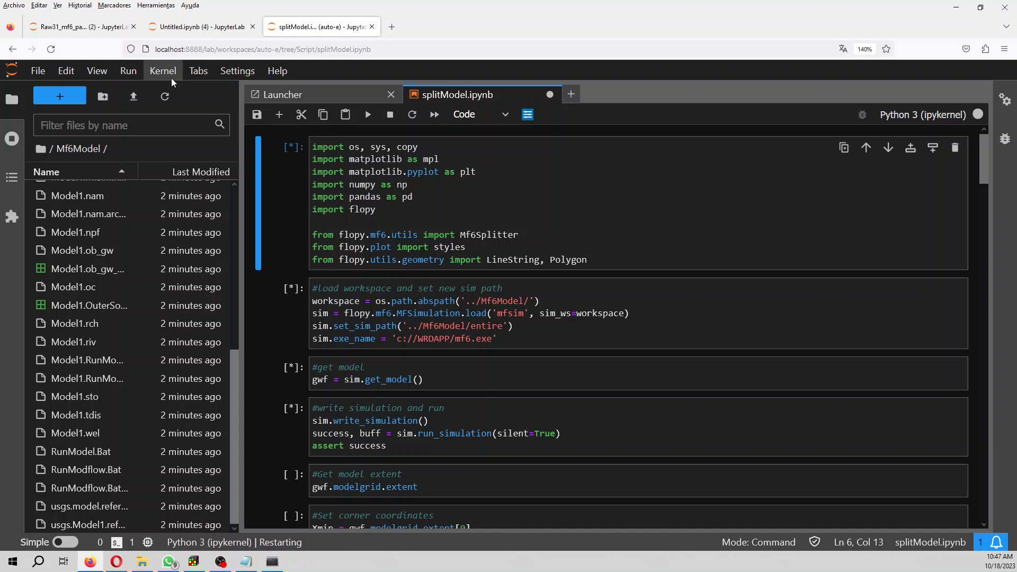
- Restart the kernel again from the Kernel menu and toolbar until it comes up fresh
click(163, 70)
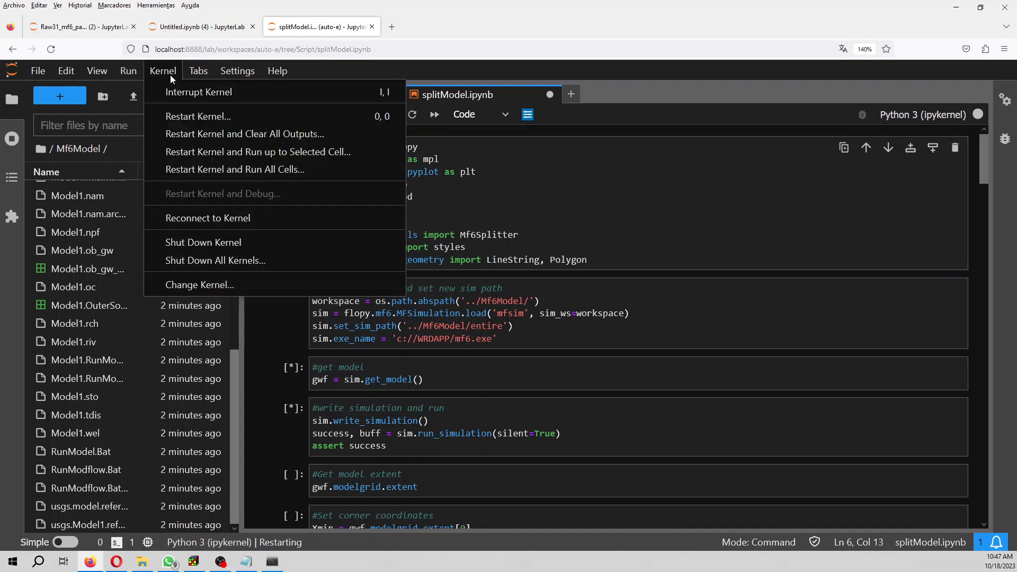
click(198, 116)
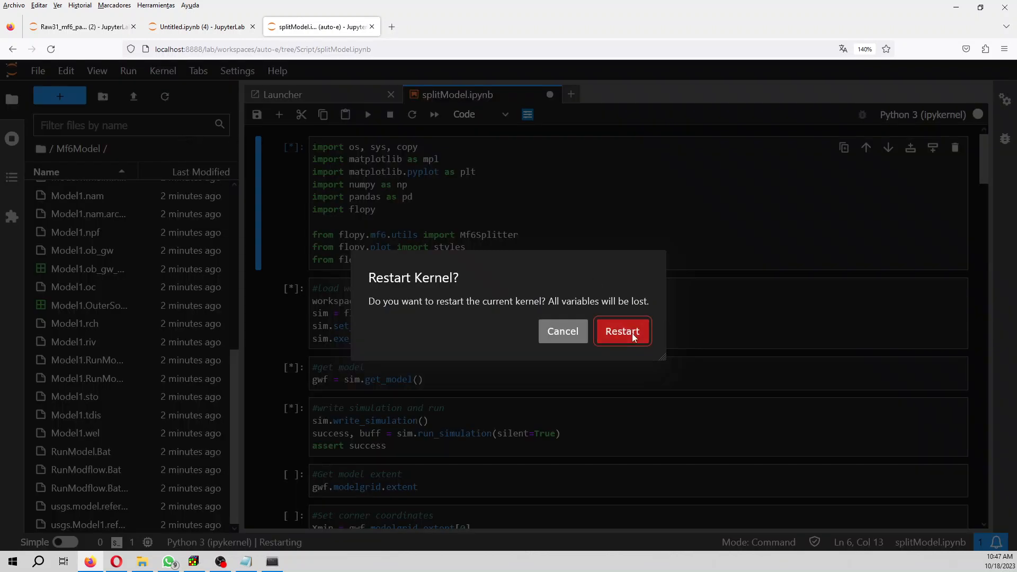
click(621, 330)
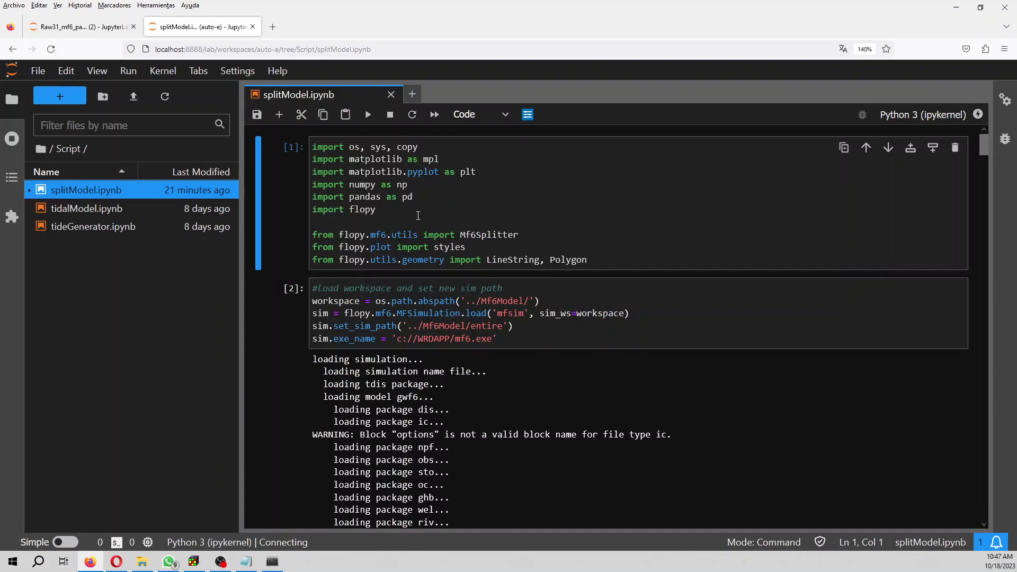
click(413, 114)
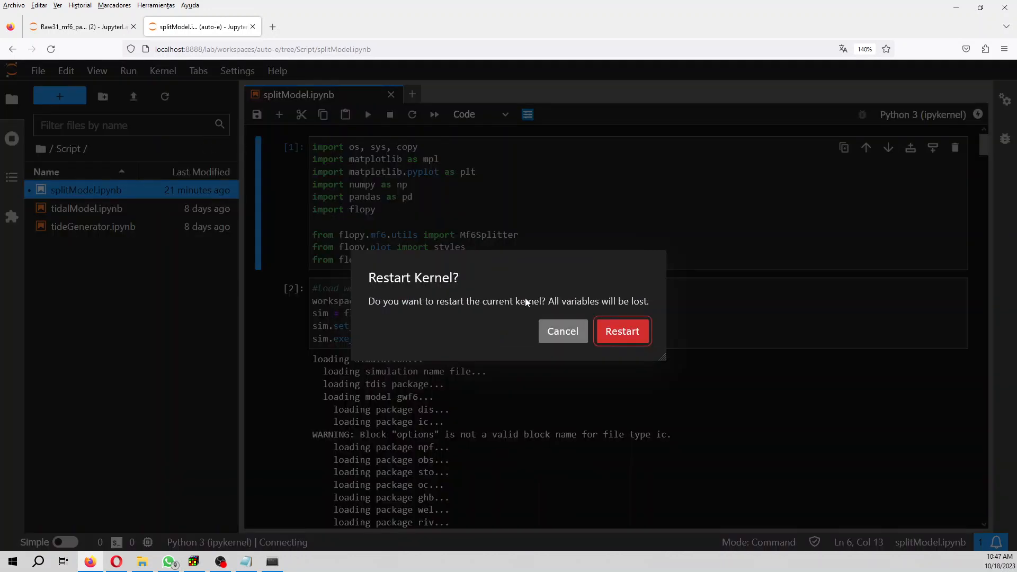
click(620, 330)
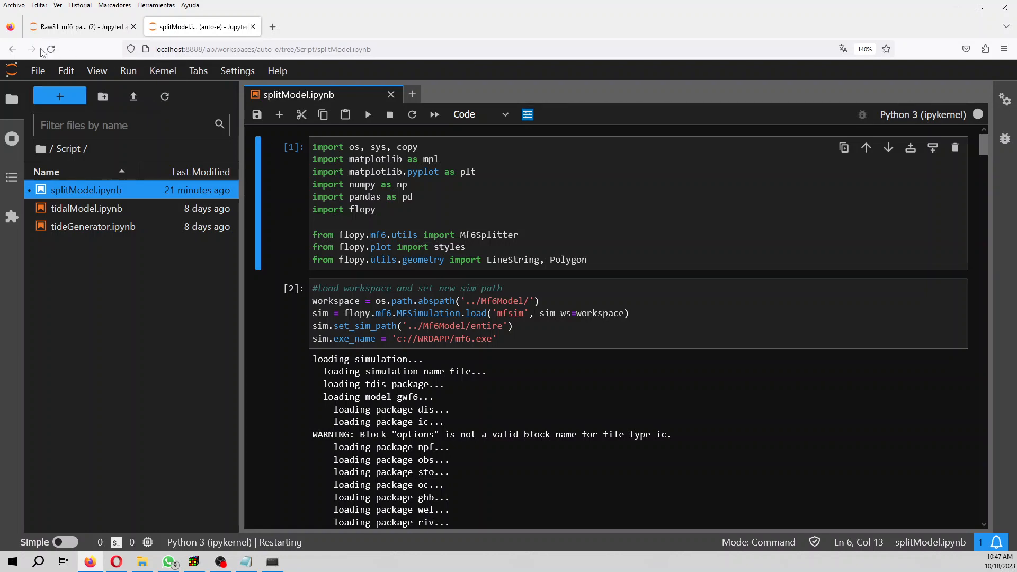
click(412, 115)
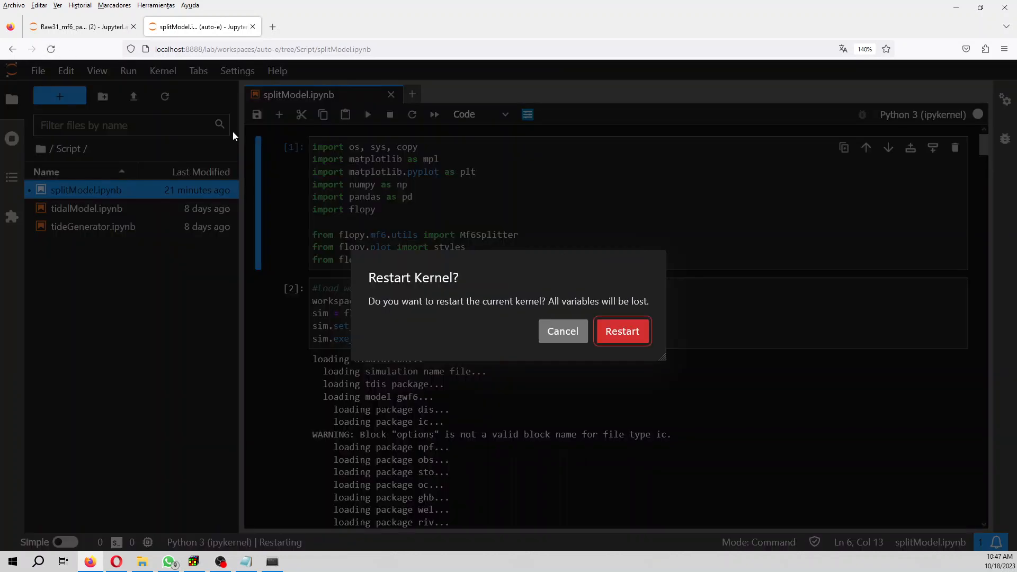
click(621, 331)
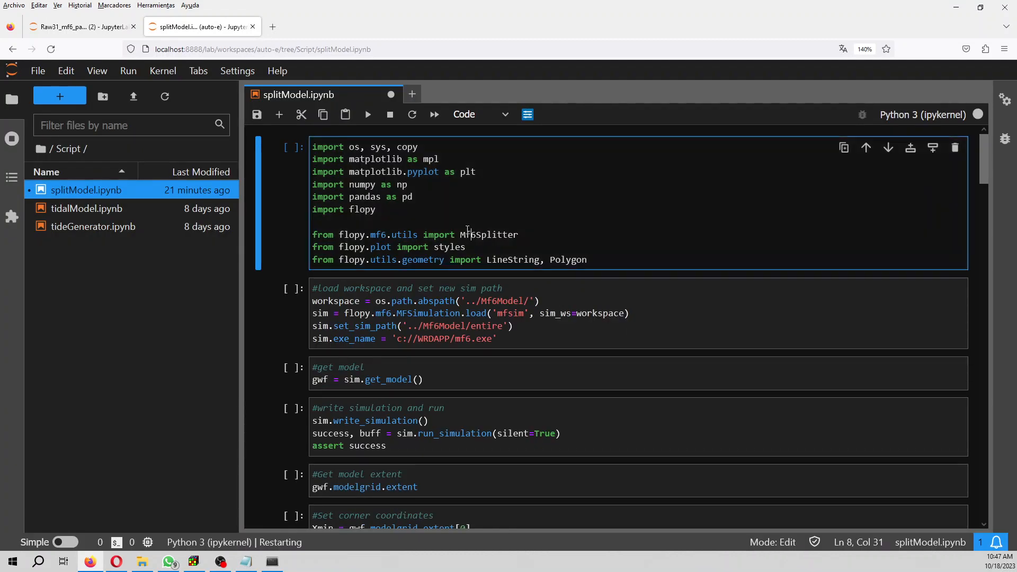
- Save the notebook and run the import cell and the simulation-loading cell
key(ctrl+s)
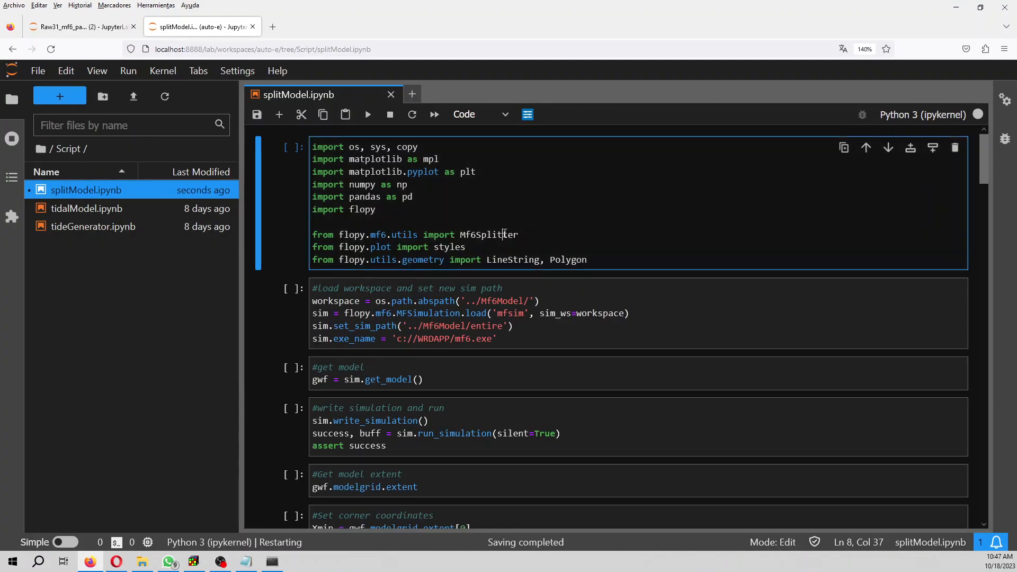
click(367, 114)
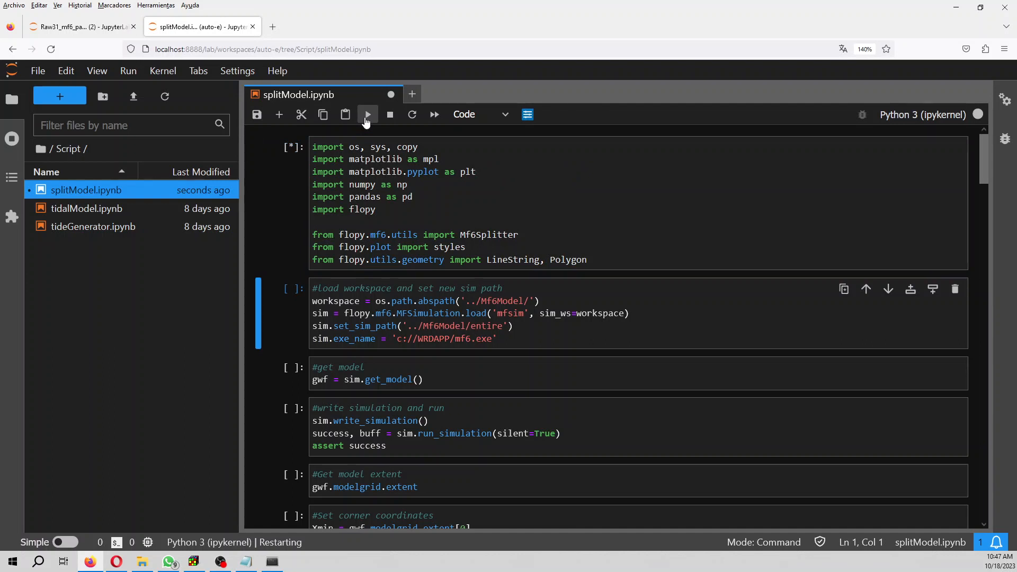
mouse_move(367, 115)
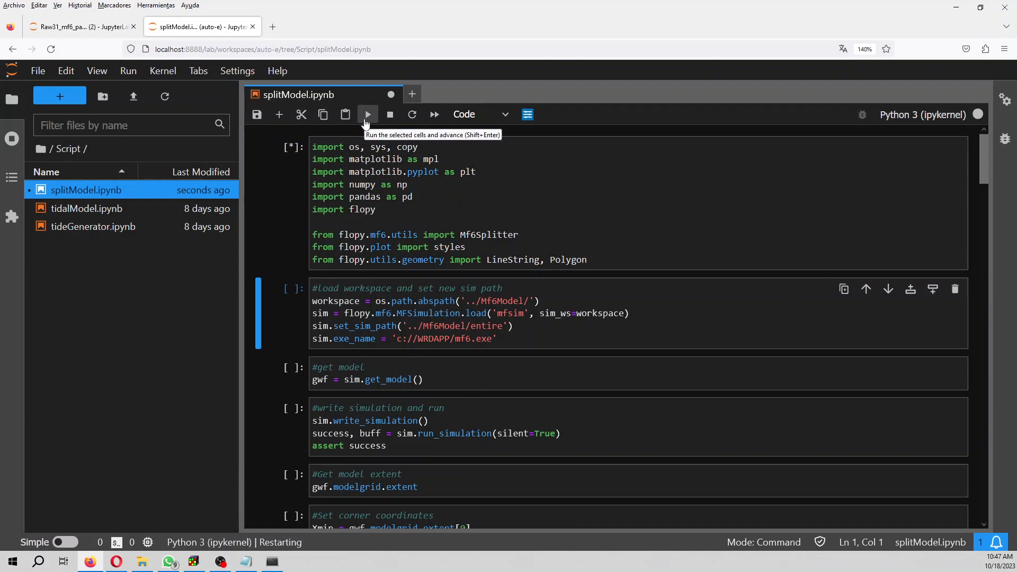
click(367, 115)
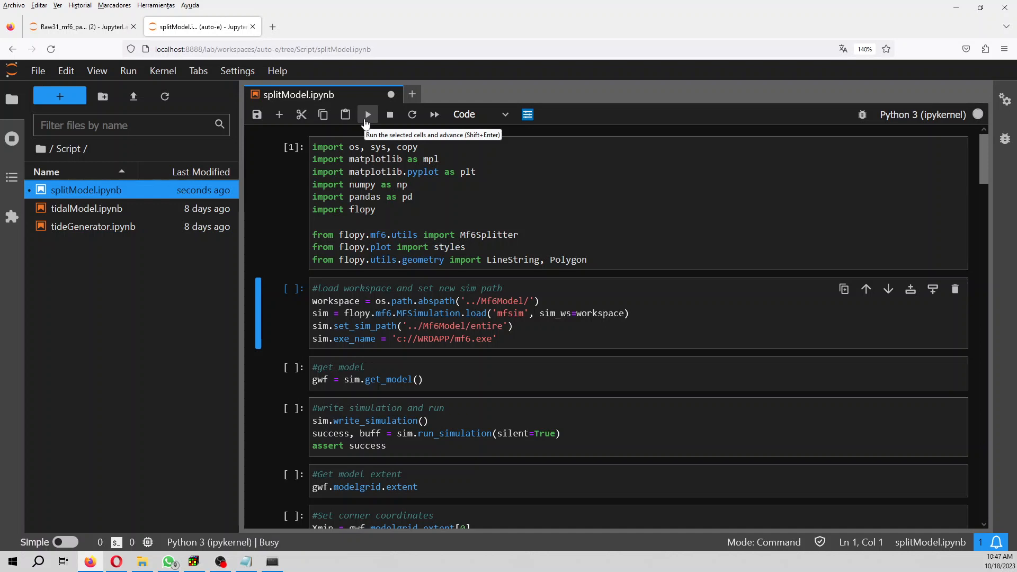
click(366, 115)
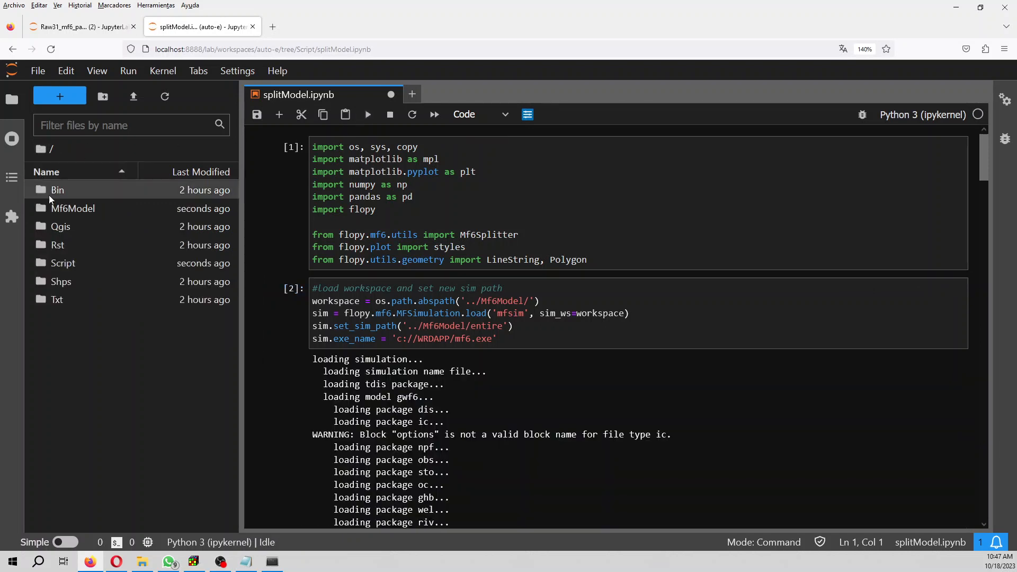
- Run the cells that get the model, write and run the simulation, and compute grid extent and corners
double_click(72, 208)
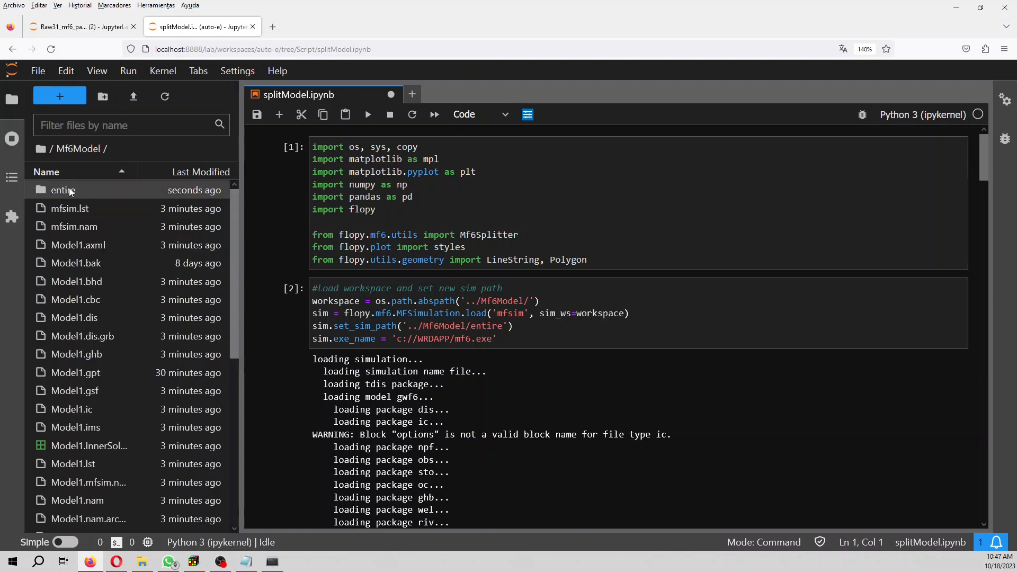
scroll(down, 3)
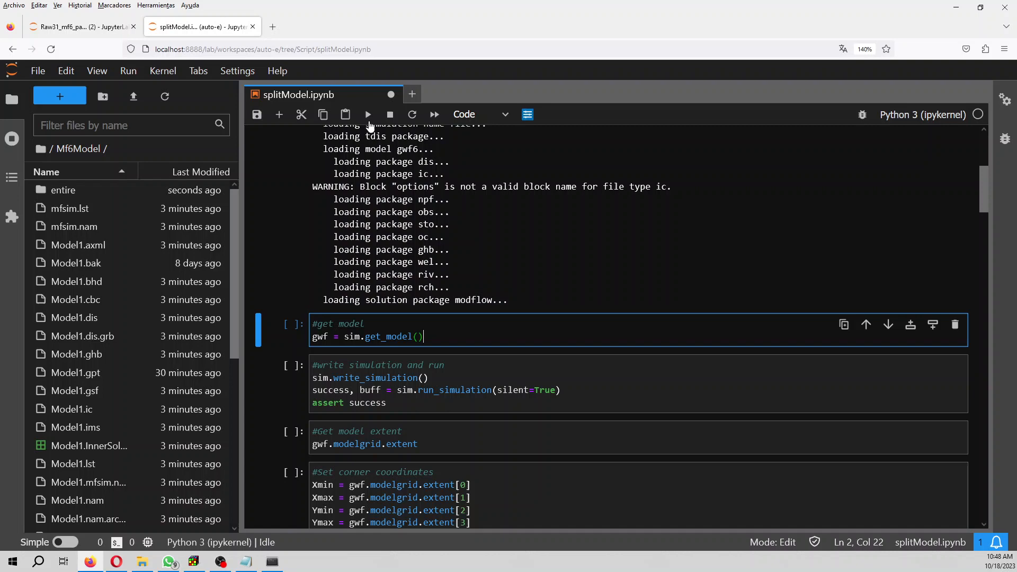
click(368, 114)
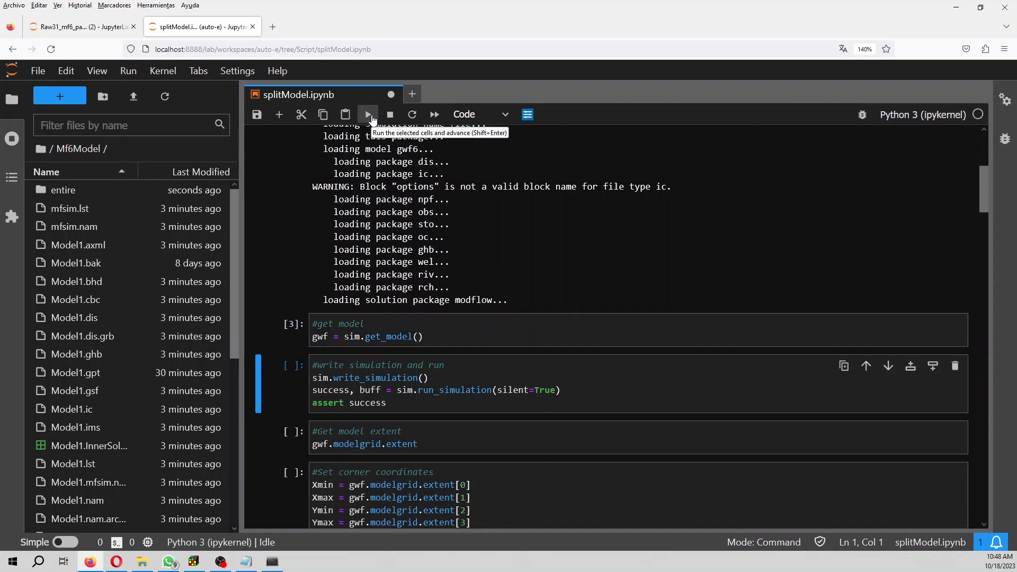
click(367, 114)
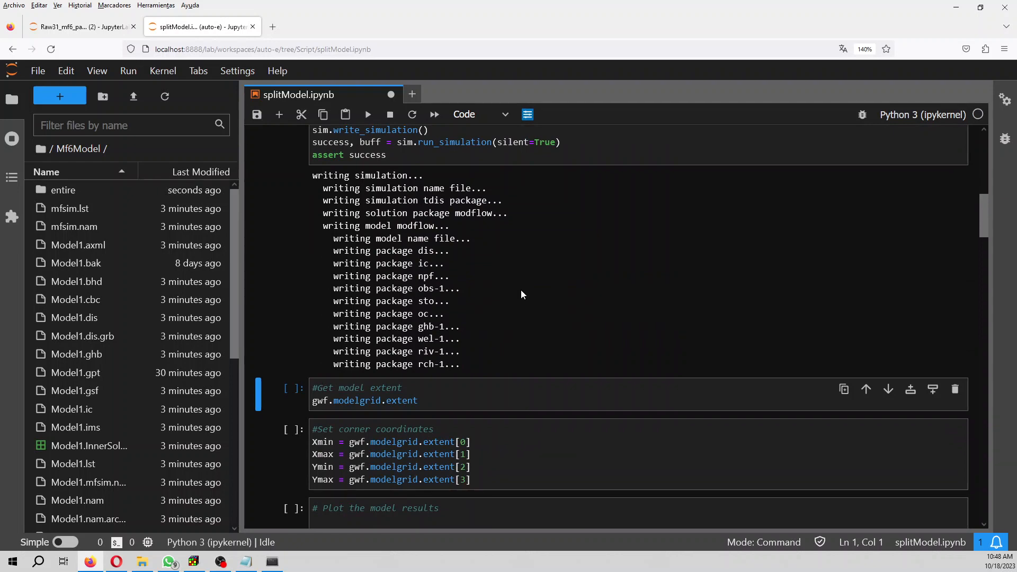
mouse_move(379, 115)
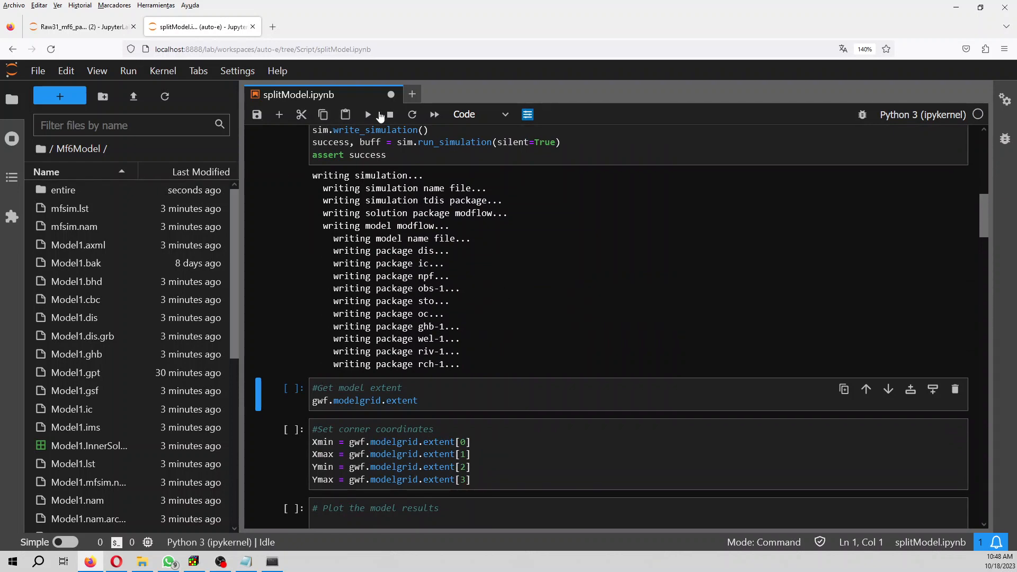
click(367, 115)
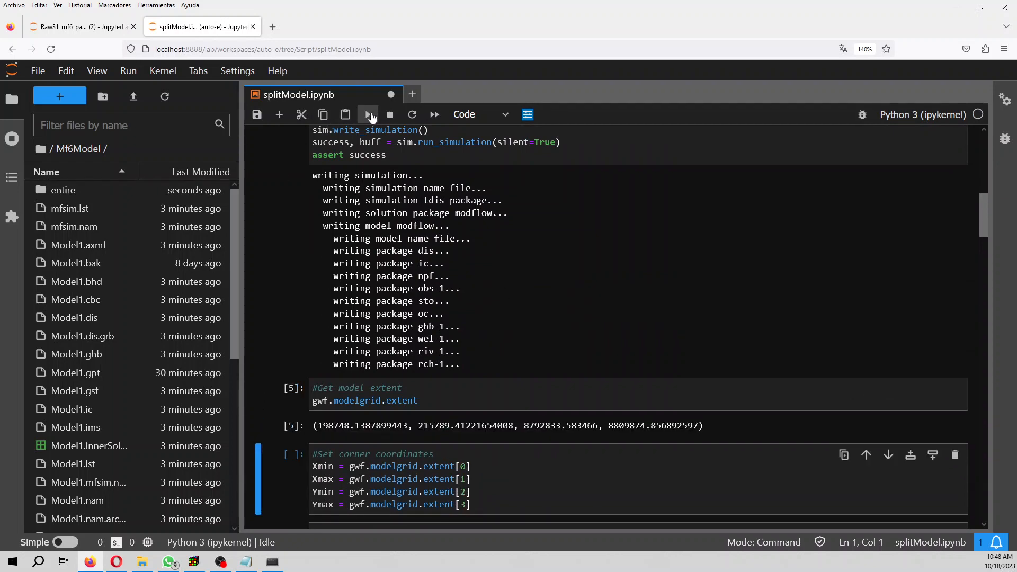
click(368, 114)
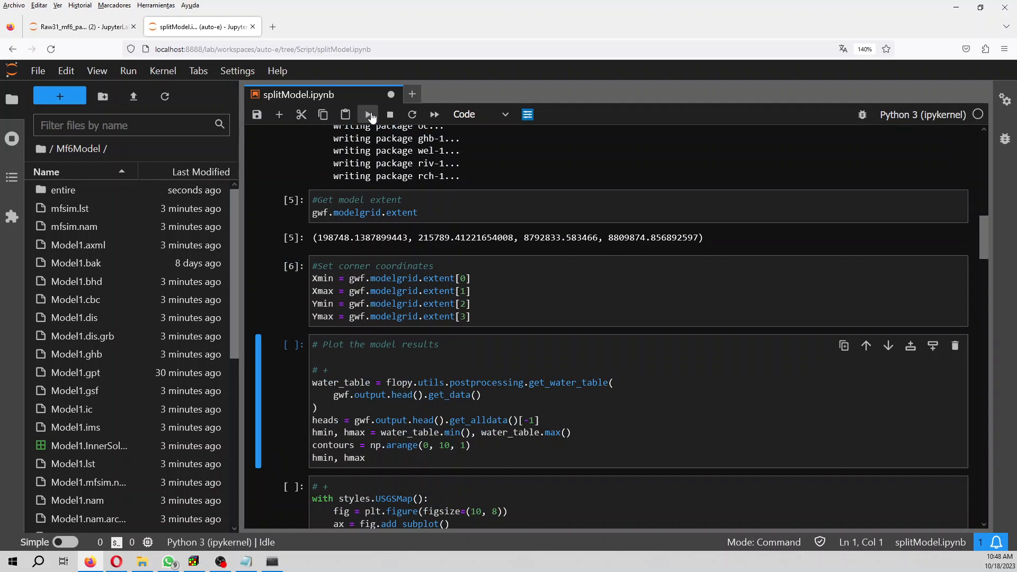
- Compute the water table's hmin and hmax and start the single-model USGSMap head plot
click(367, 114)
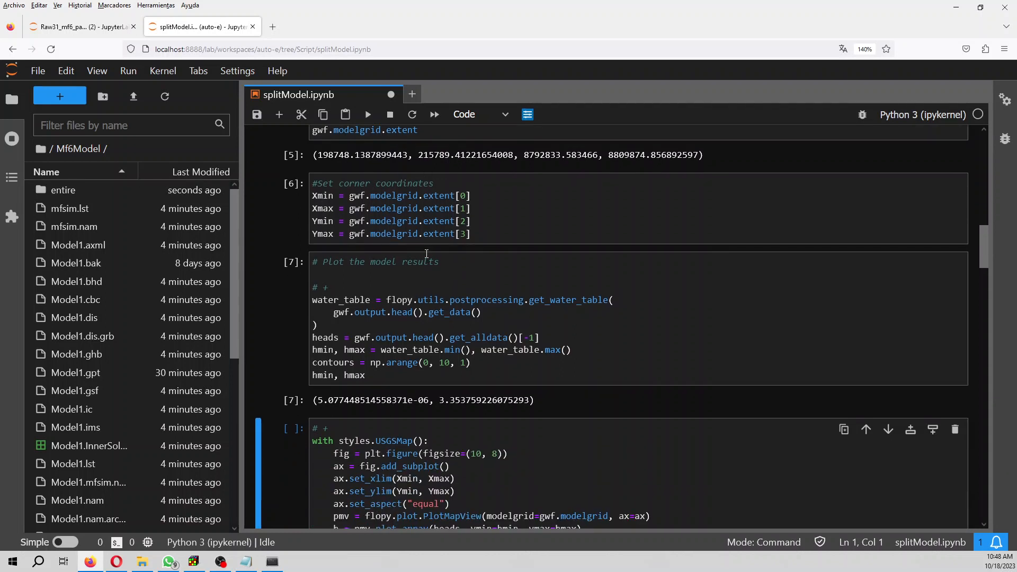
mouse_move(357, 402)
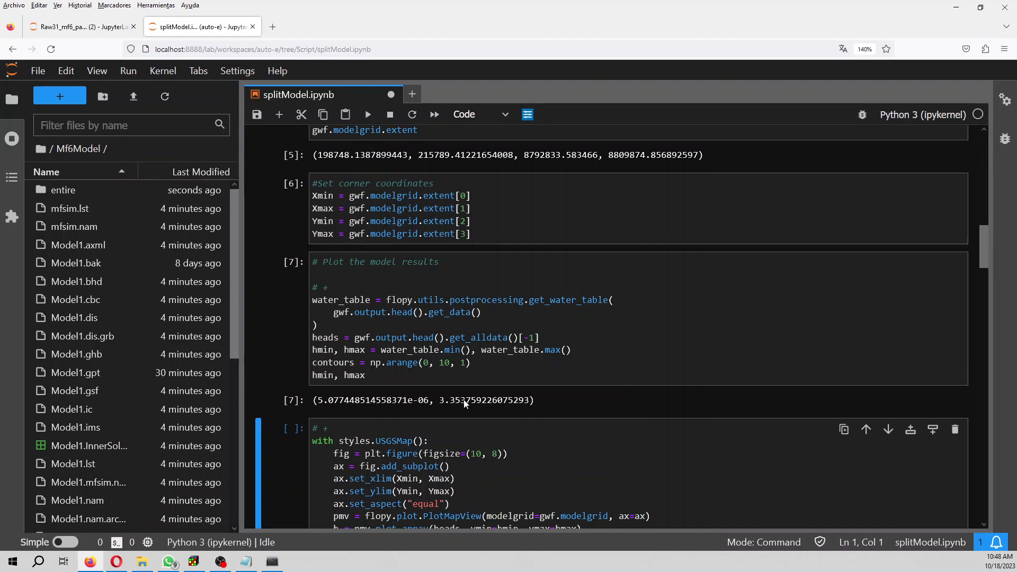
click(368, 115)
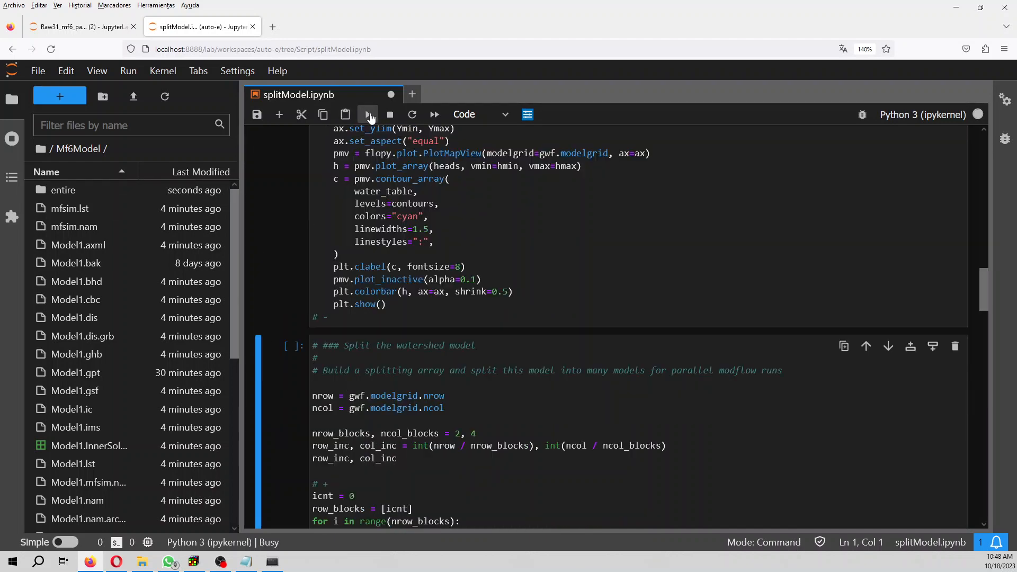
- Run the 'Split the watershed model' cell with nrow_blocks, ncol_blocks = 2, 4 to plot the mask
click(368, 114)
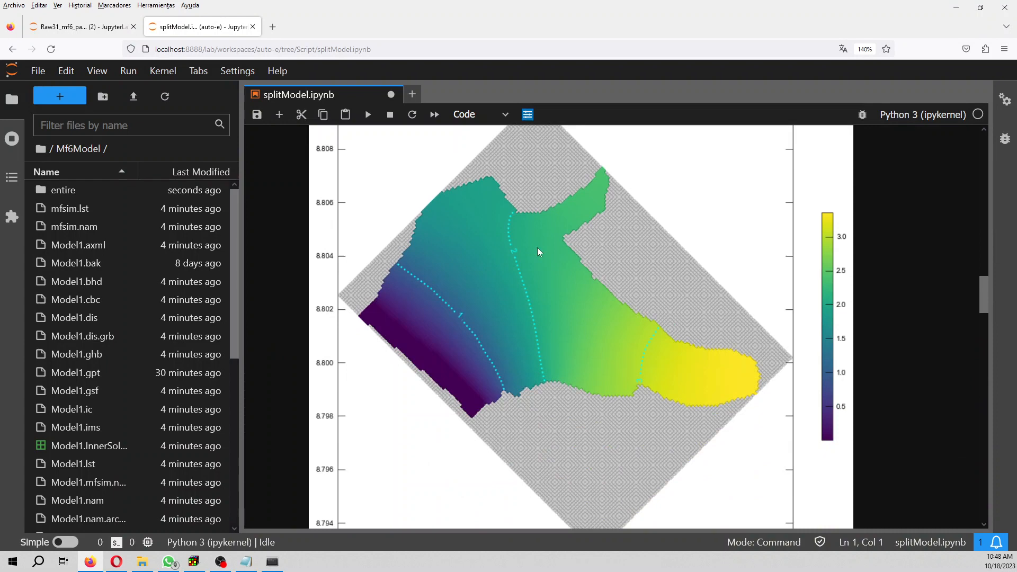
mouse_move(598, 344)
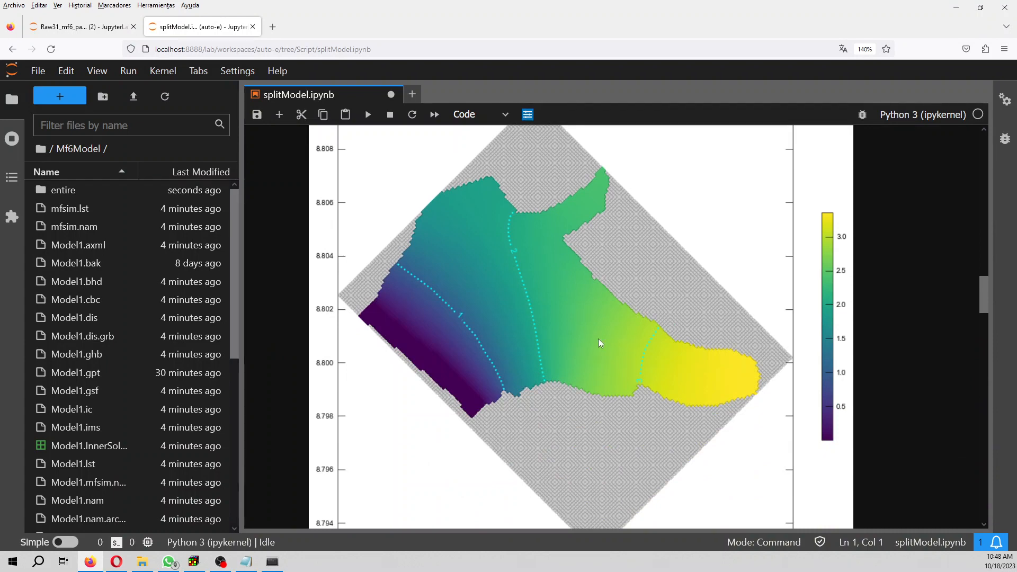
mouse_move(479, 216)
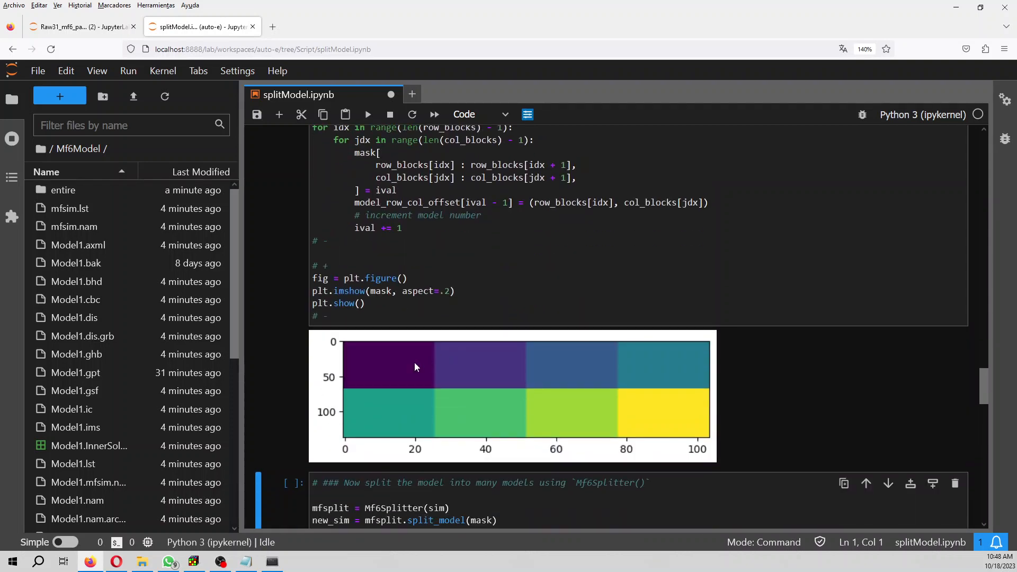
mouse_move(384, 390)
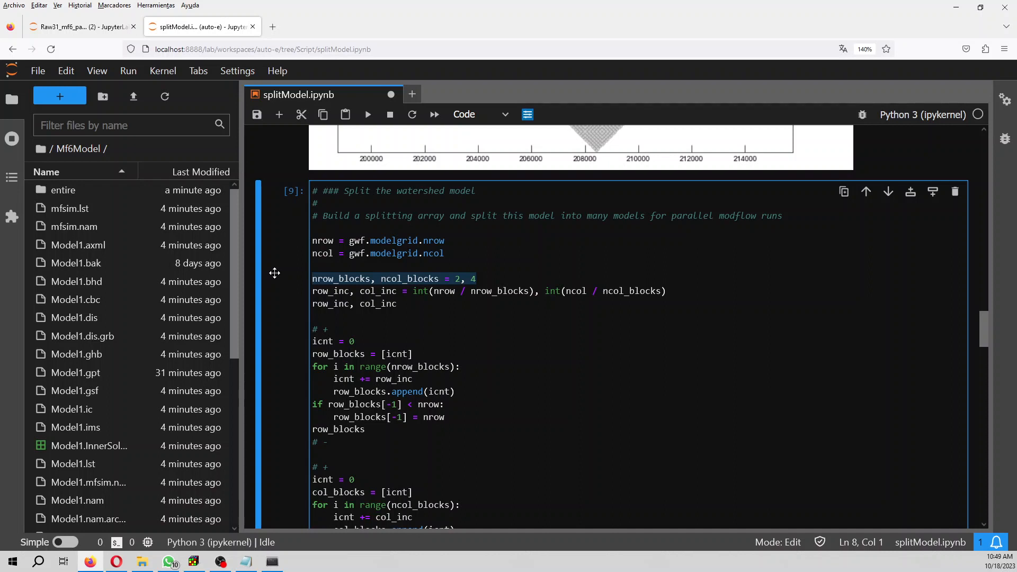
mouse_move(466, 297)
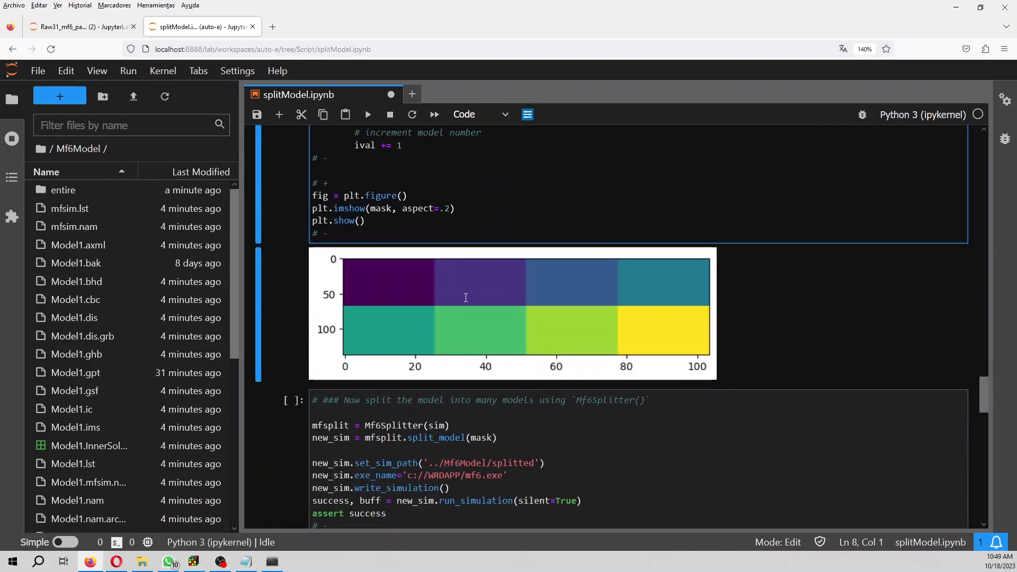
- Highlight part of the Mf6Splitter cell (split_model, write_simulation, run_simulation) for explanation
scroll(down, 3)
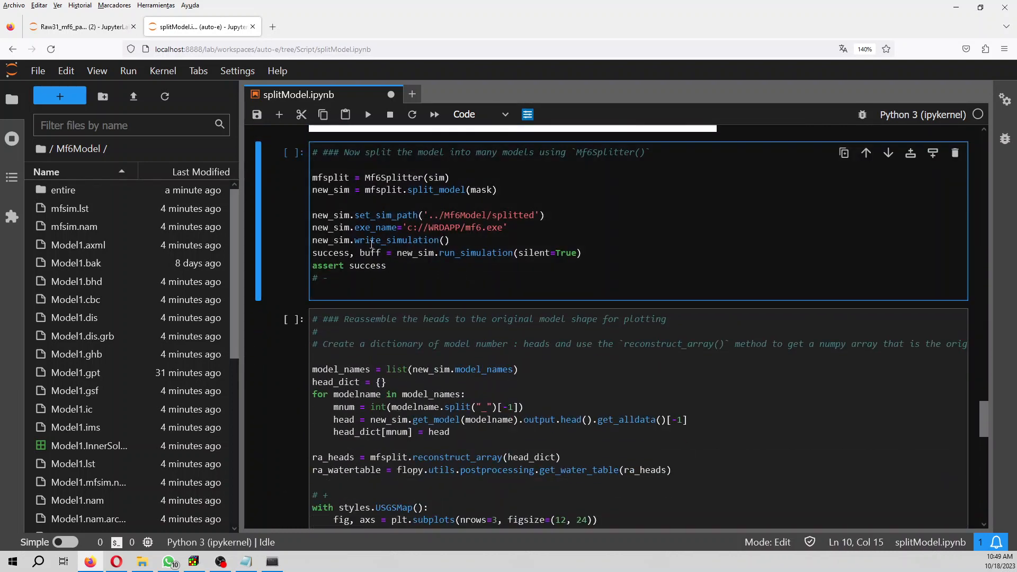
double_click(394, 177)
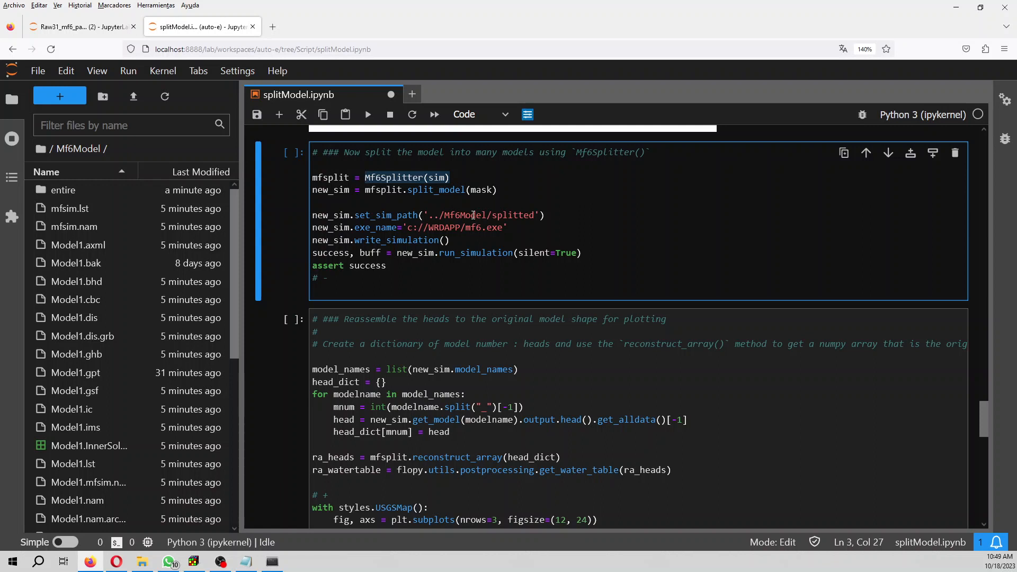
mouse_move(367, 142)
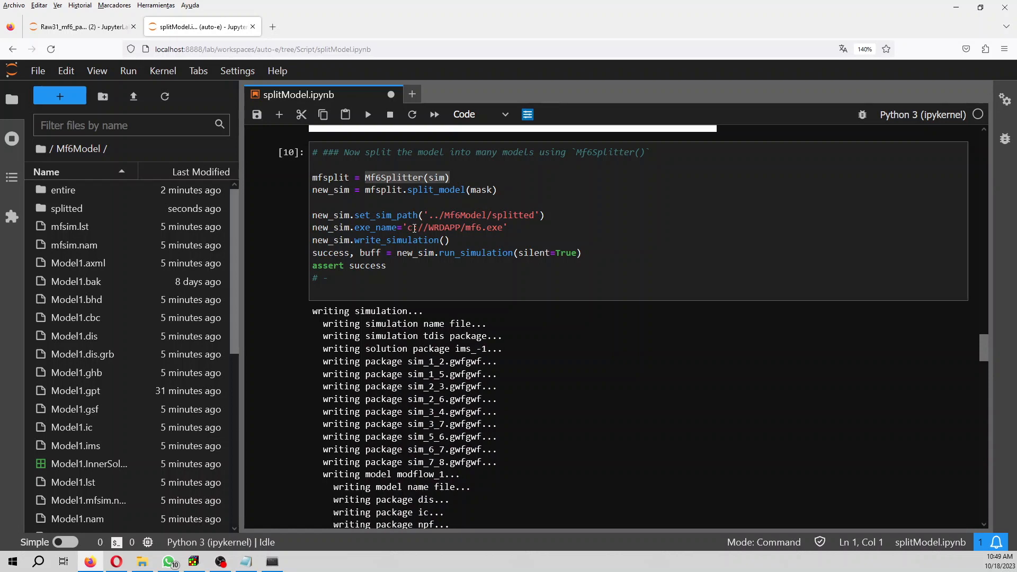
- Run the 'Reassemble the heads' cell to produce the multiple-model head map
scroll(down, 3)
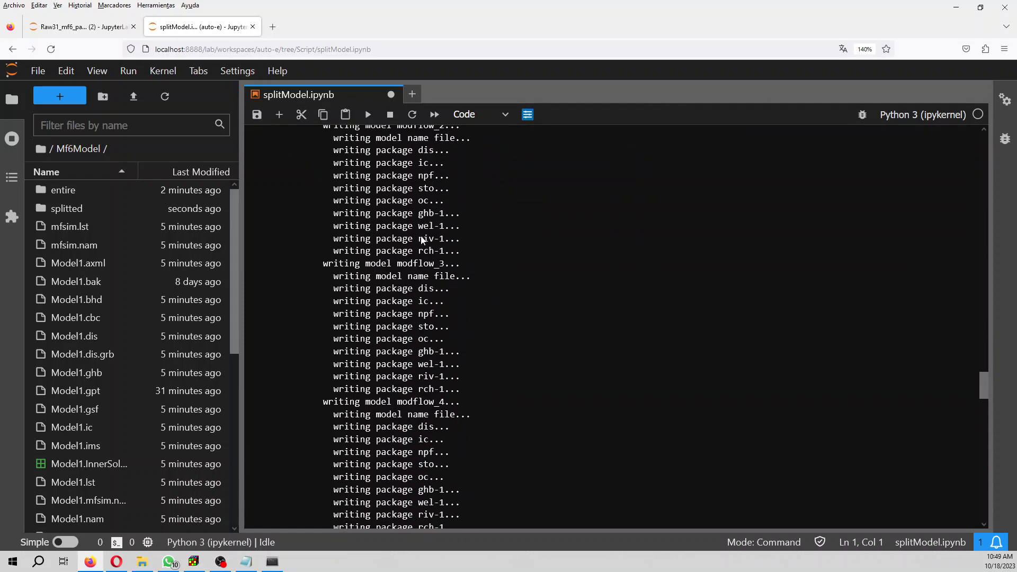
scroll(down, 3)
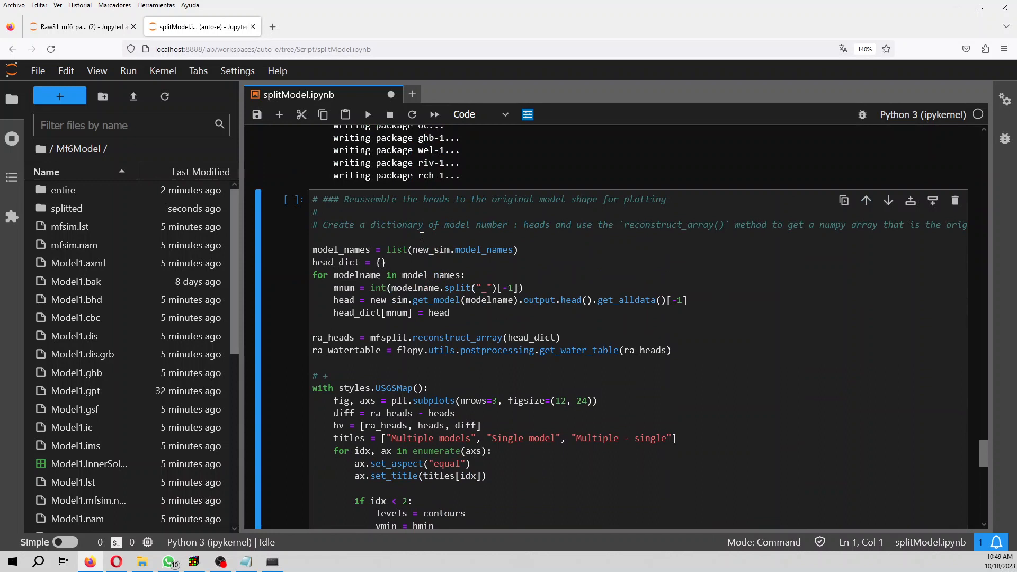
mouse_move(512, 346)
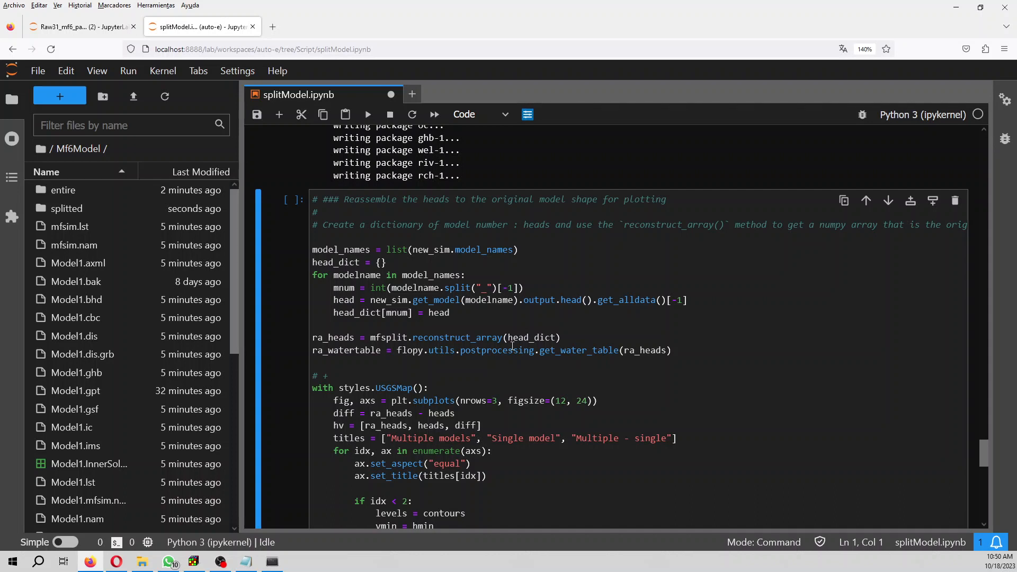
click(511, 351)
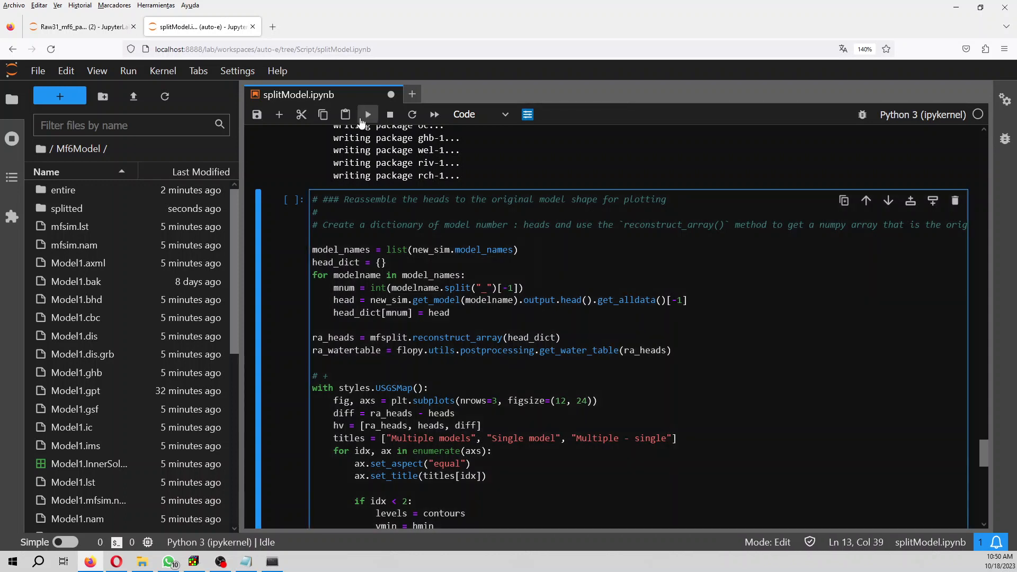
mouse_move(366, 114)
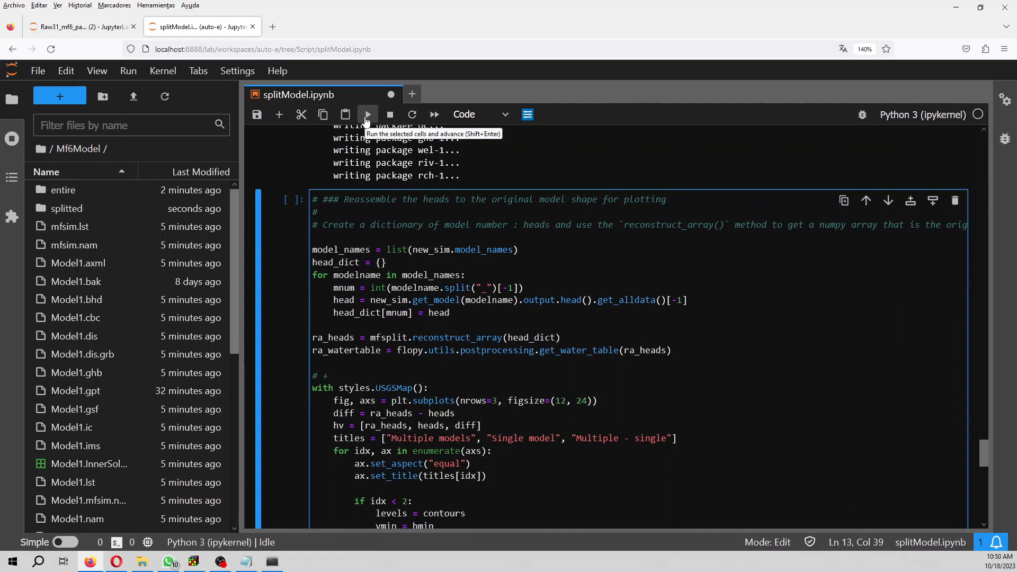
click(367, 115)
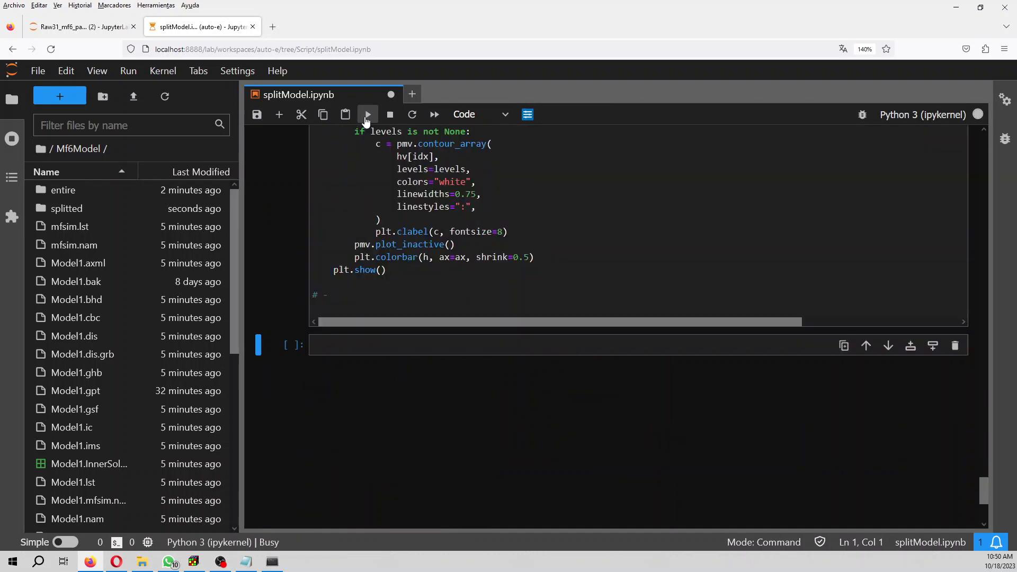
click(367, 115)
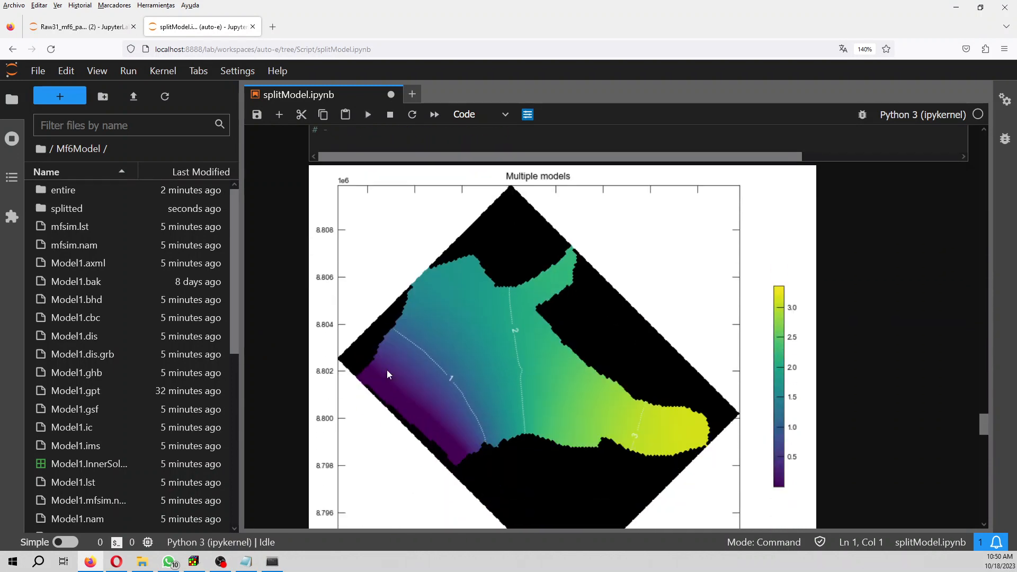
- Scroll past the 'Single model' plot to the 'Multiple - single' head difference map
scroll(down, 3)
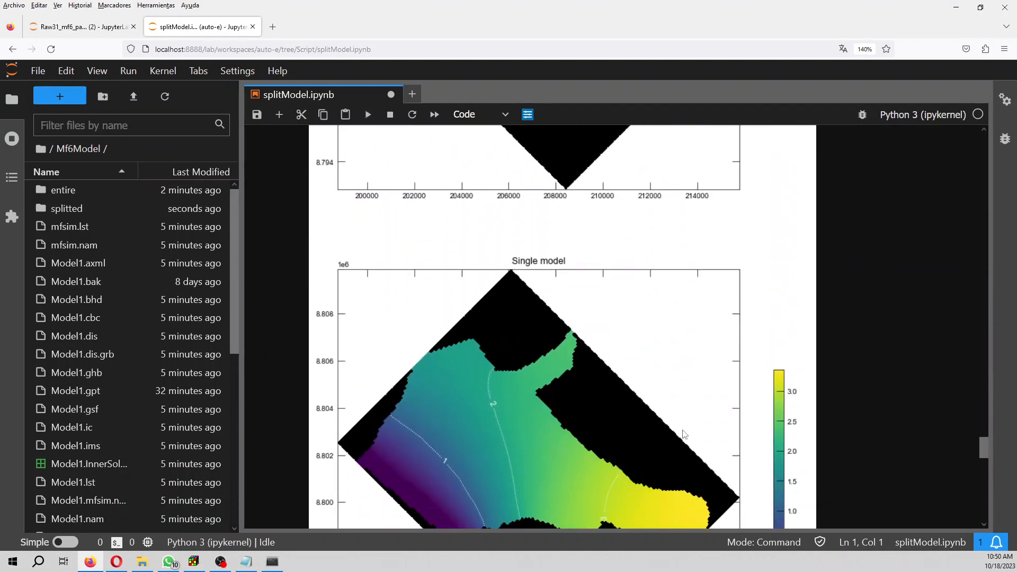
scroll(down, 3)
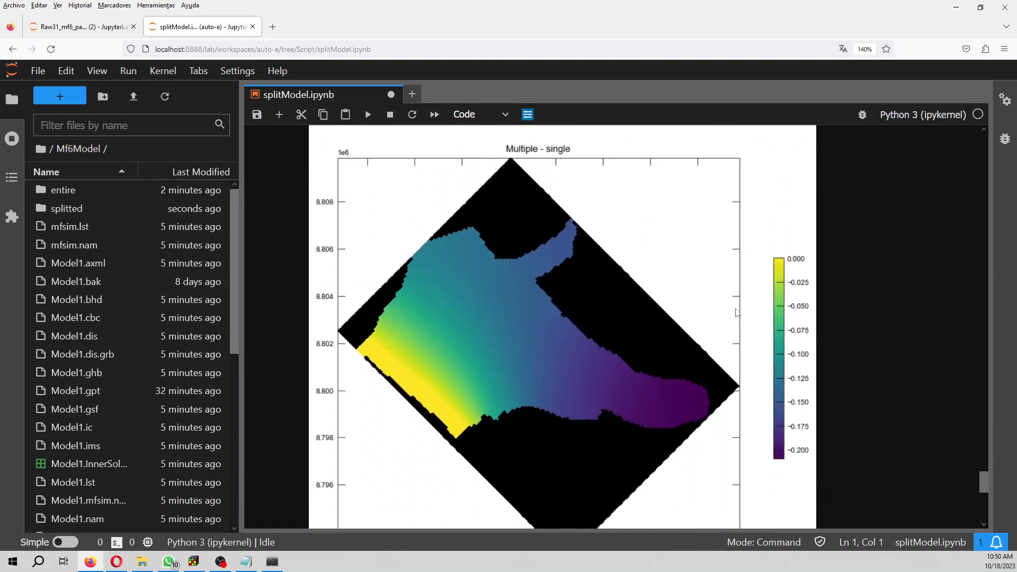
mouse_move(345, 362)
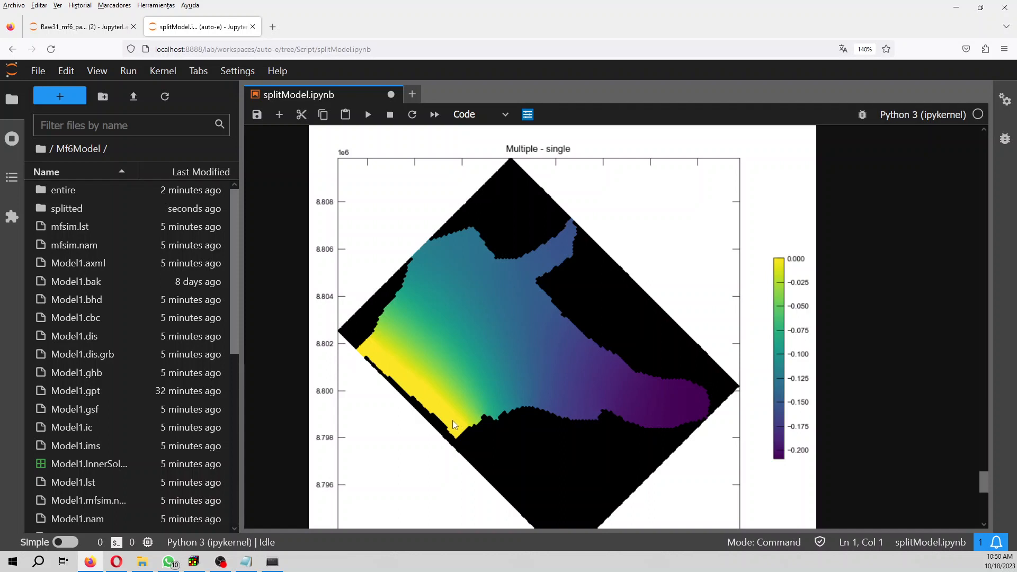
mouse_move(612, 398)
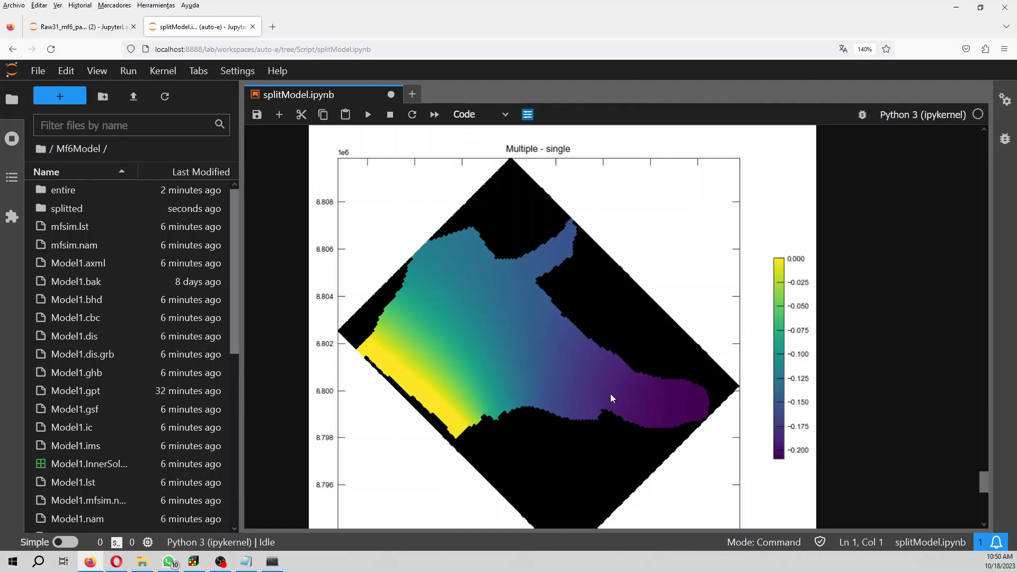
mouse_move(700, 411)
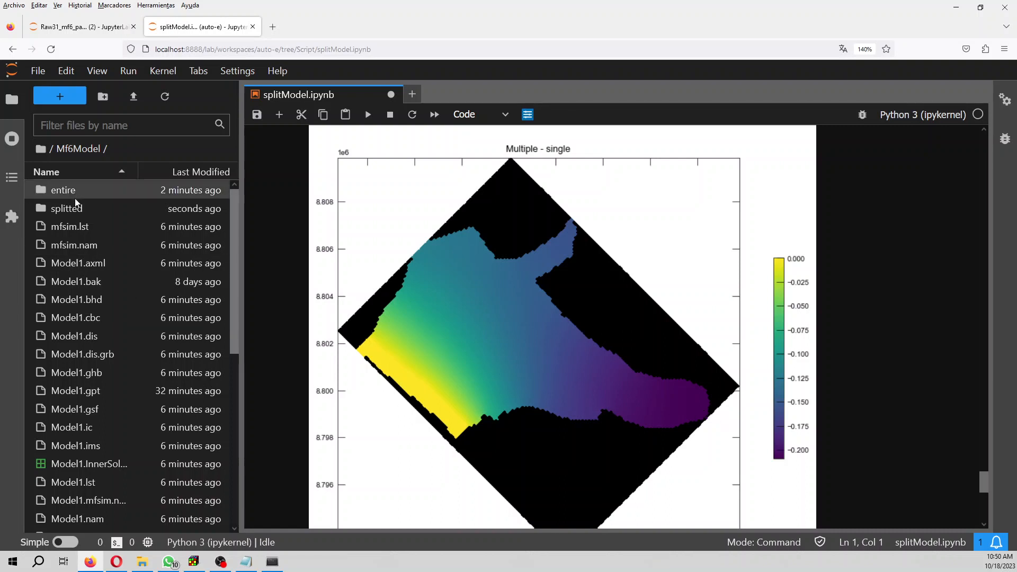
click(66, 208)
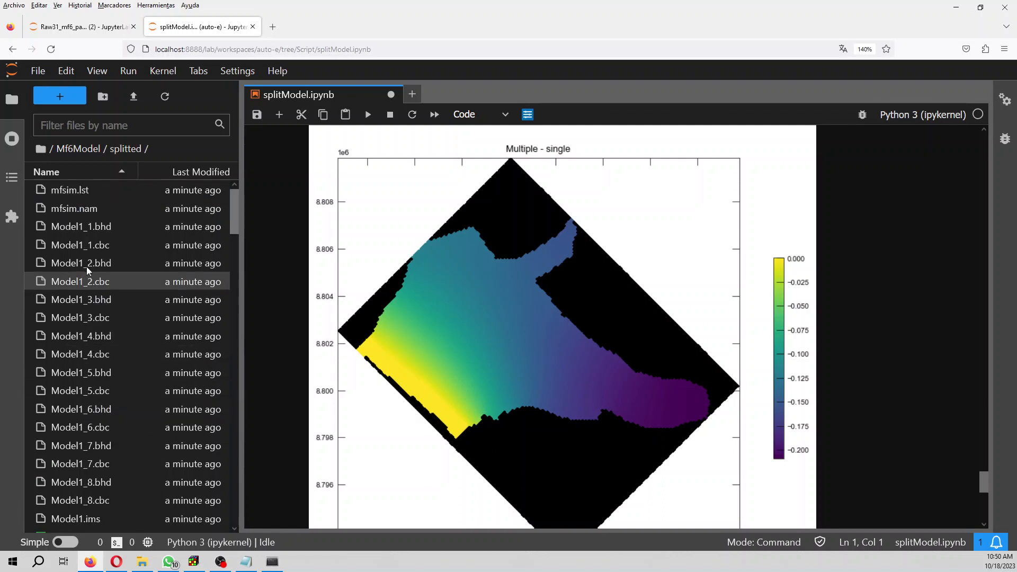
mouse_move(81, 226)
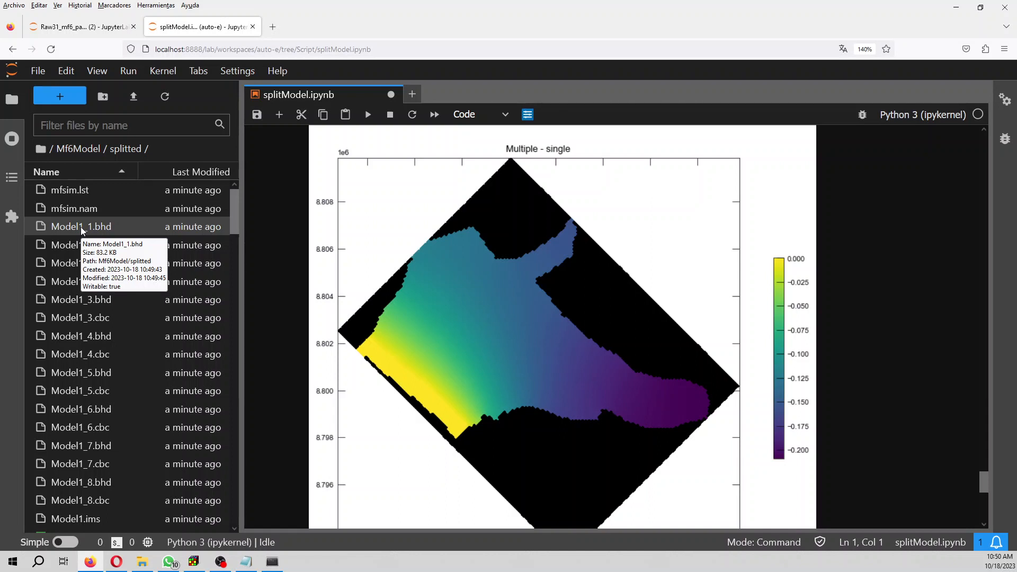
mouse_move(84, 234)
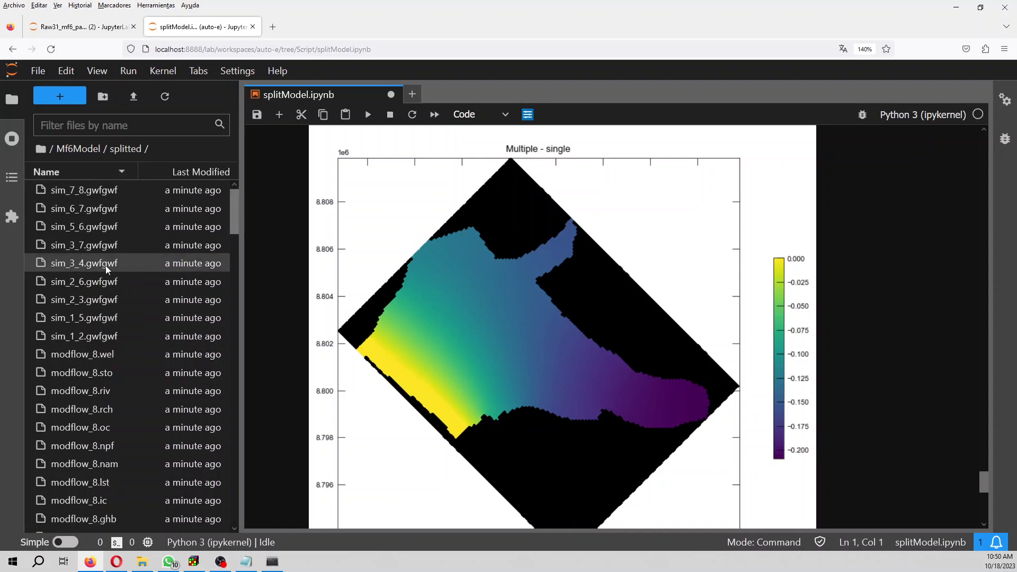
click(83, 317)
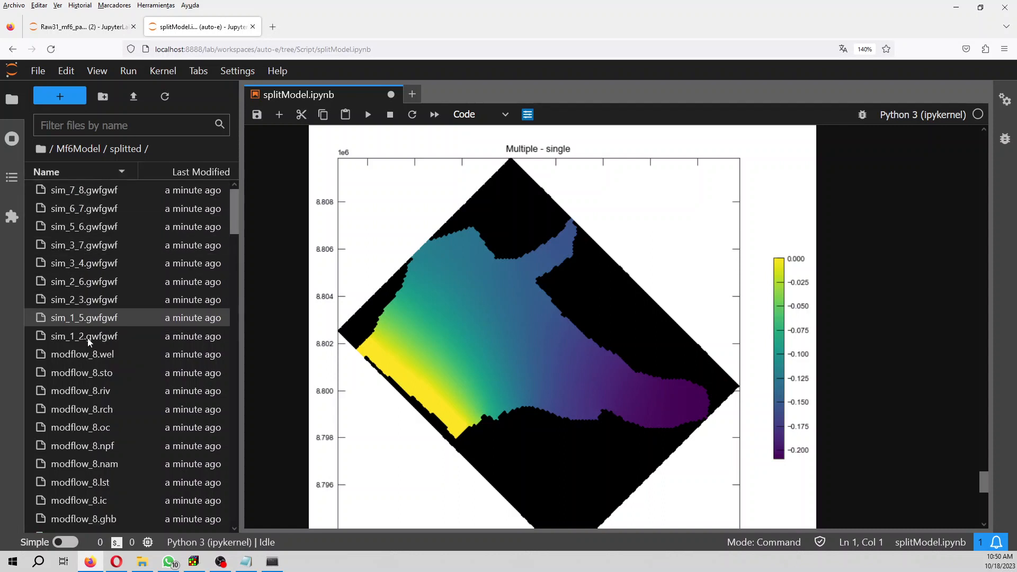
scroll(down, 3)
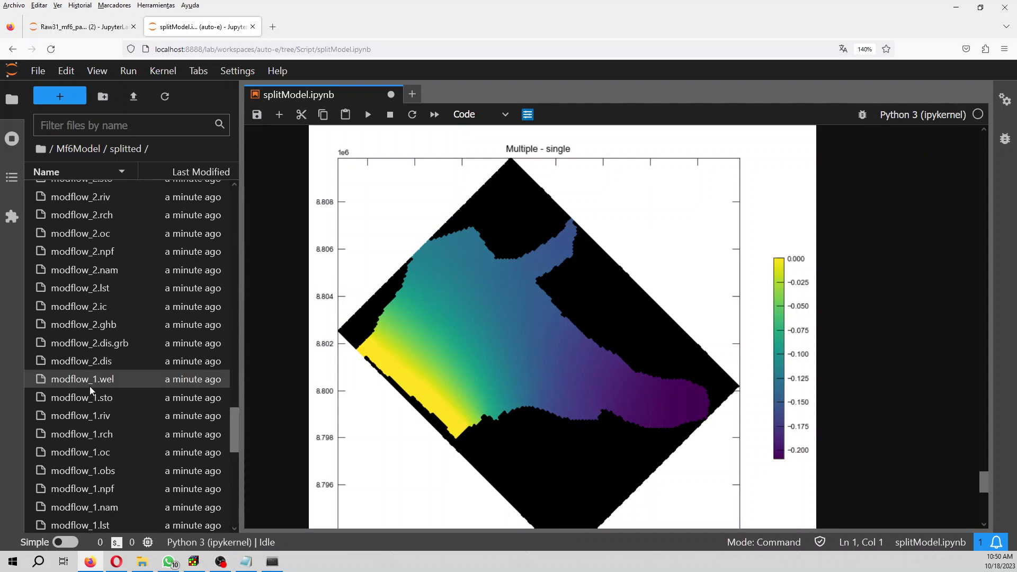
scroll(down, 3)
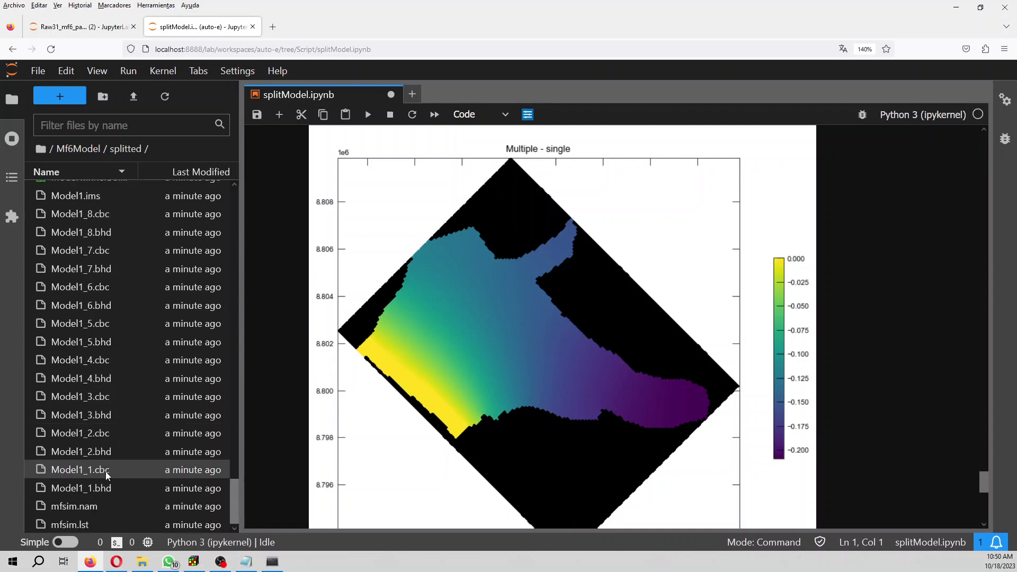
click(81, 488)
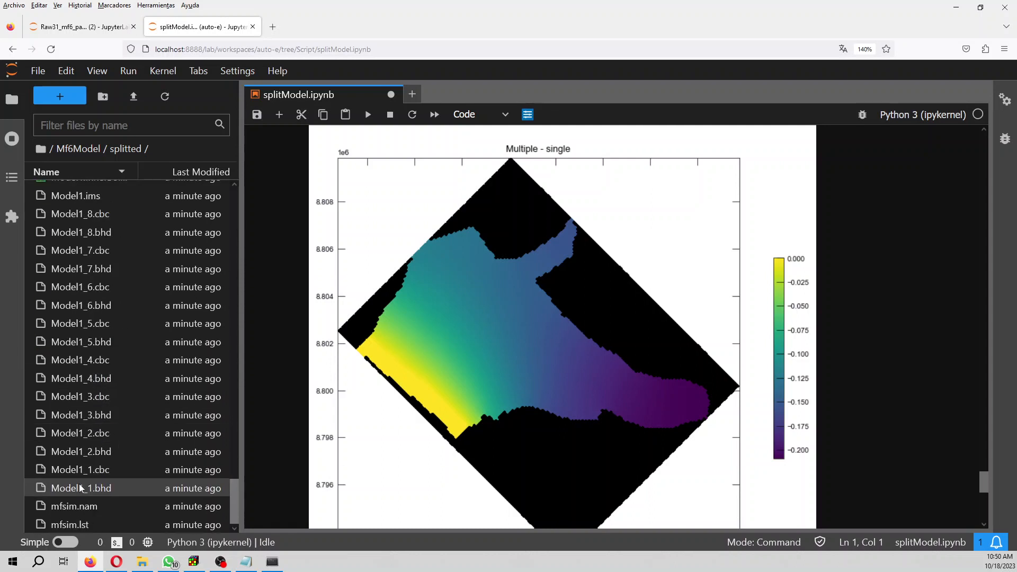
mouse_move(81, 414)
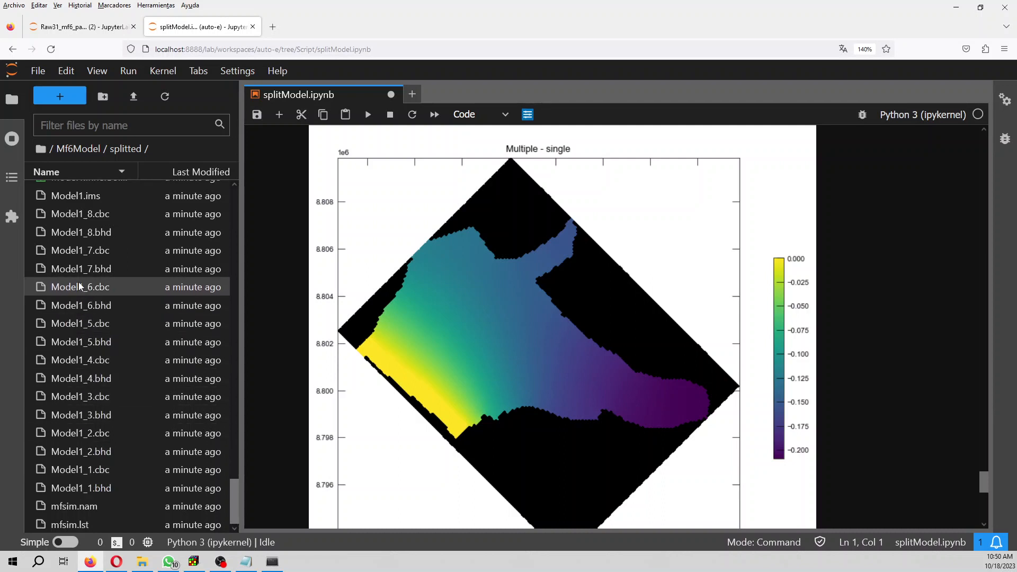
mouse_move(82, 232)
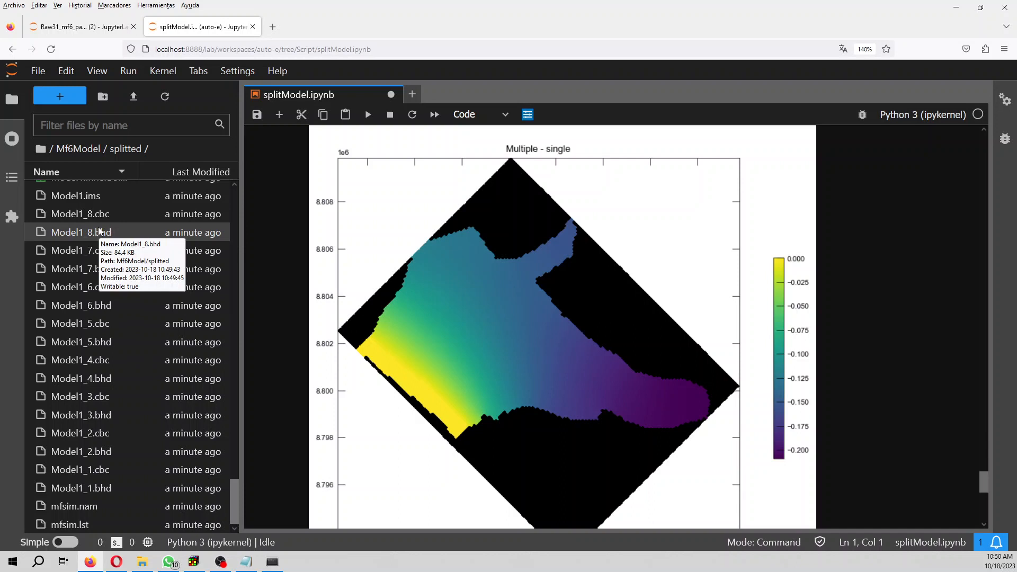
mouse_move(110, 227)
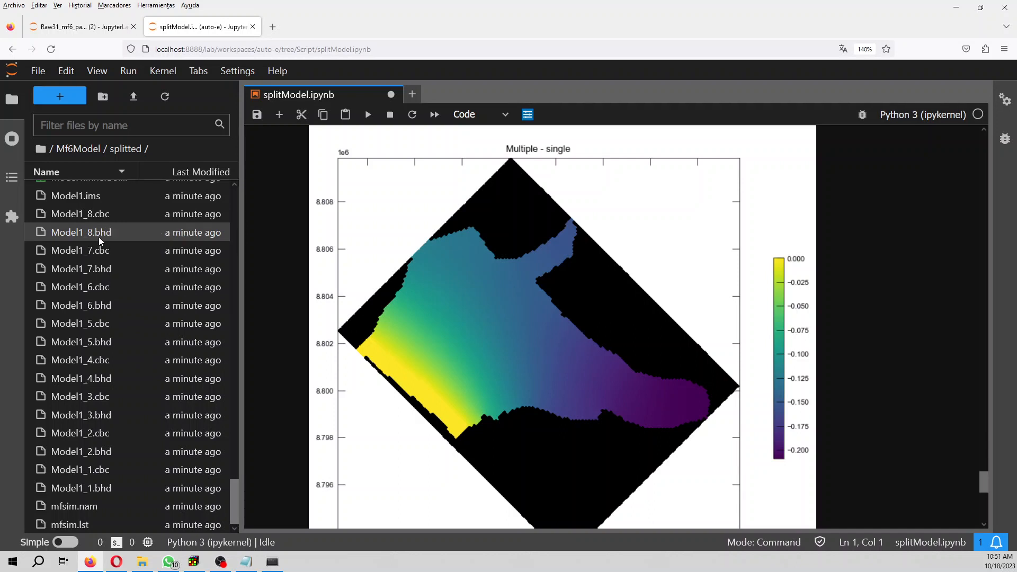
click(82, 286)
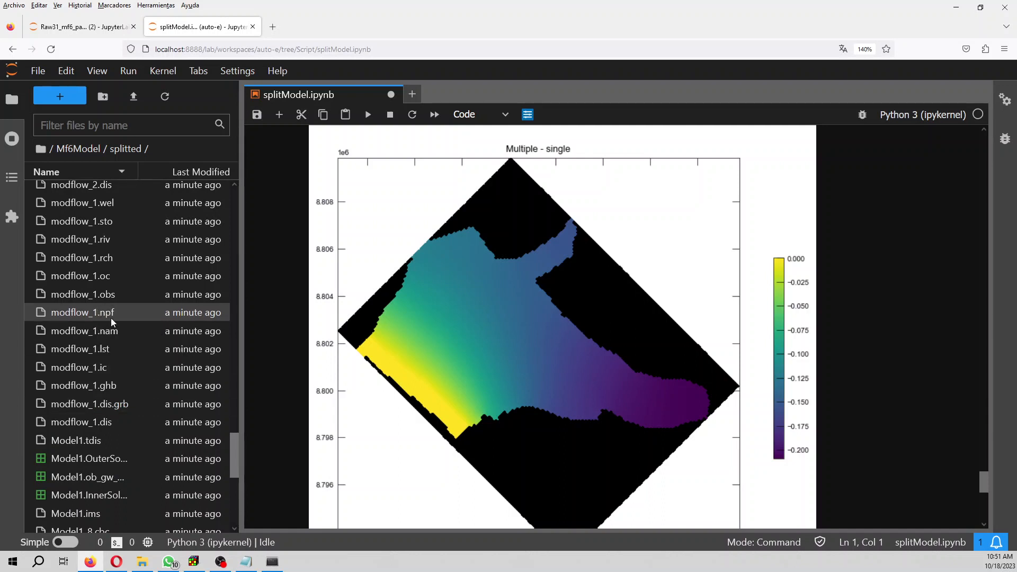
mouse_move(121, 275)
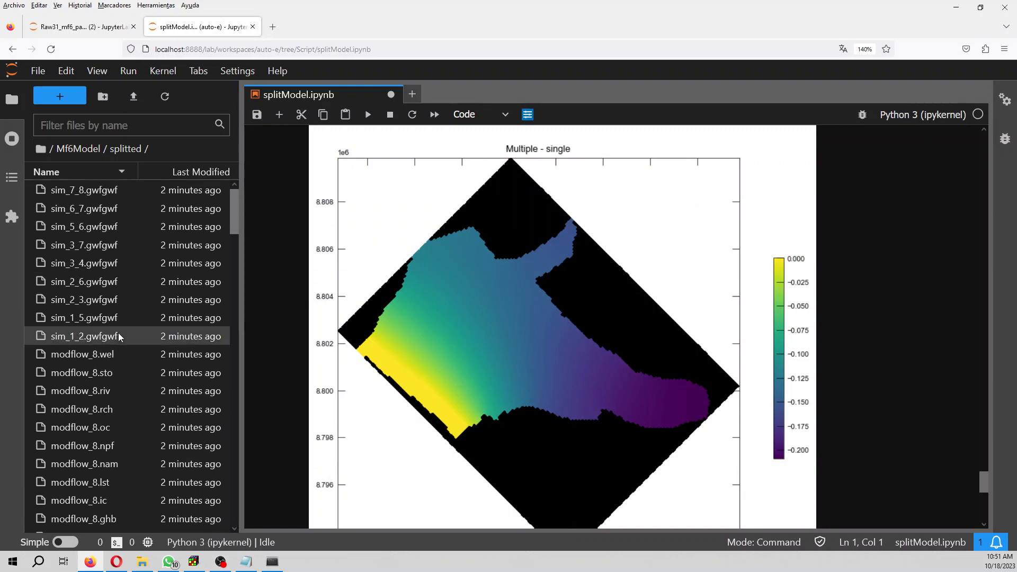
mouse_move(84, 191)
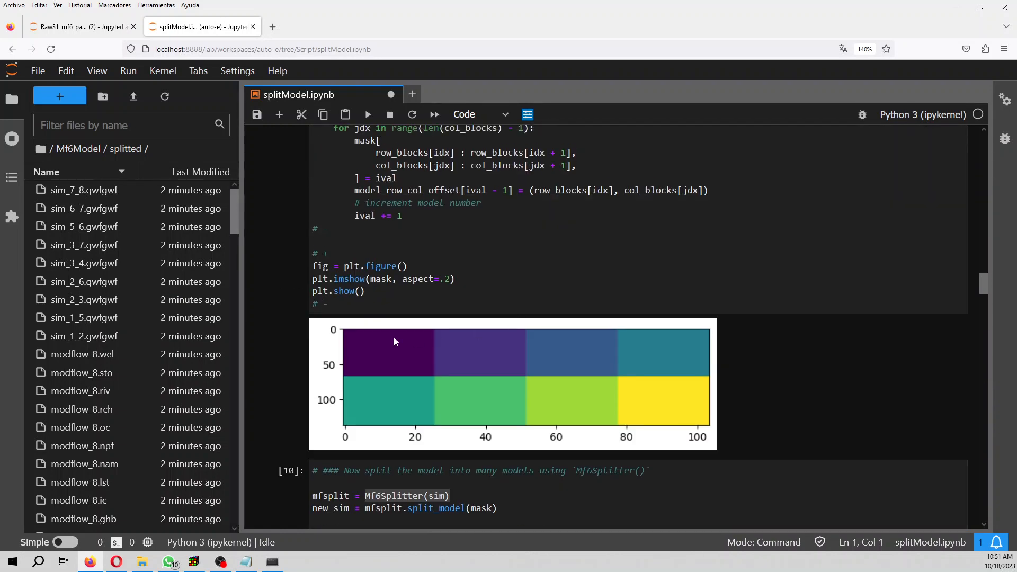
mouse_move(586, 339)
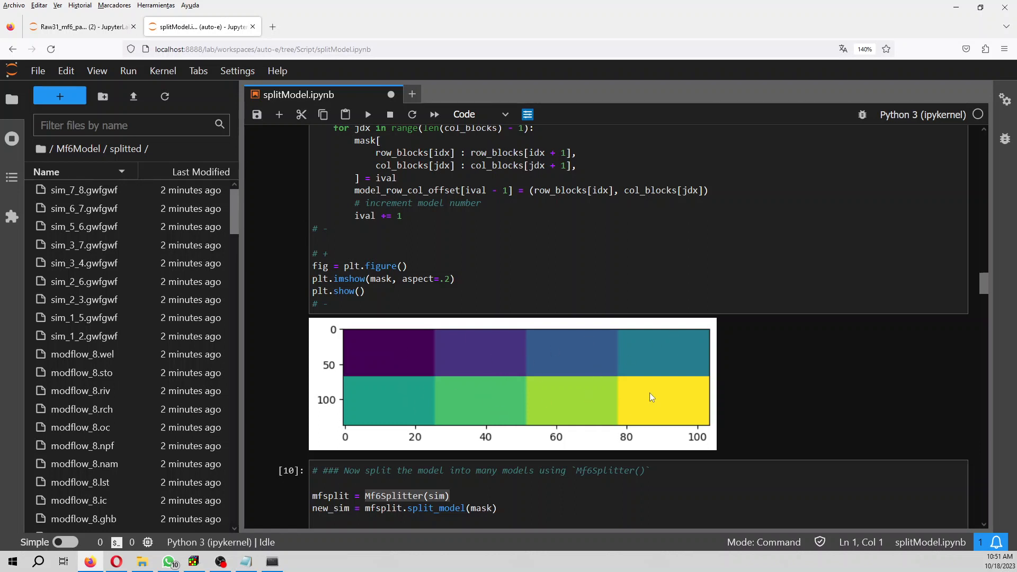
mouse_move(414, 356)
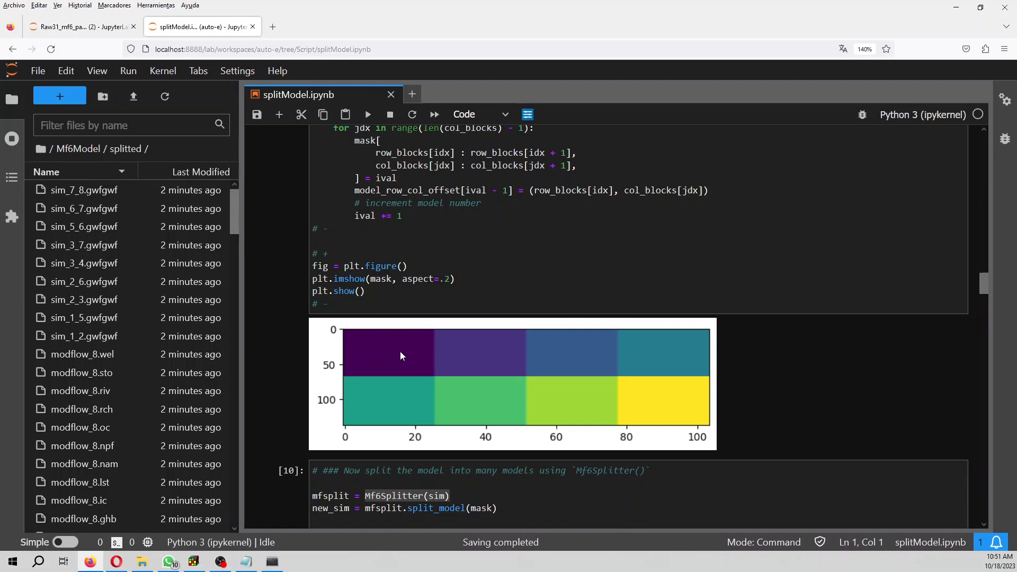
mouse_move(367, 421)
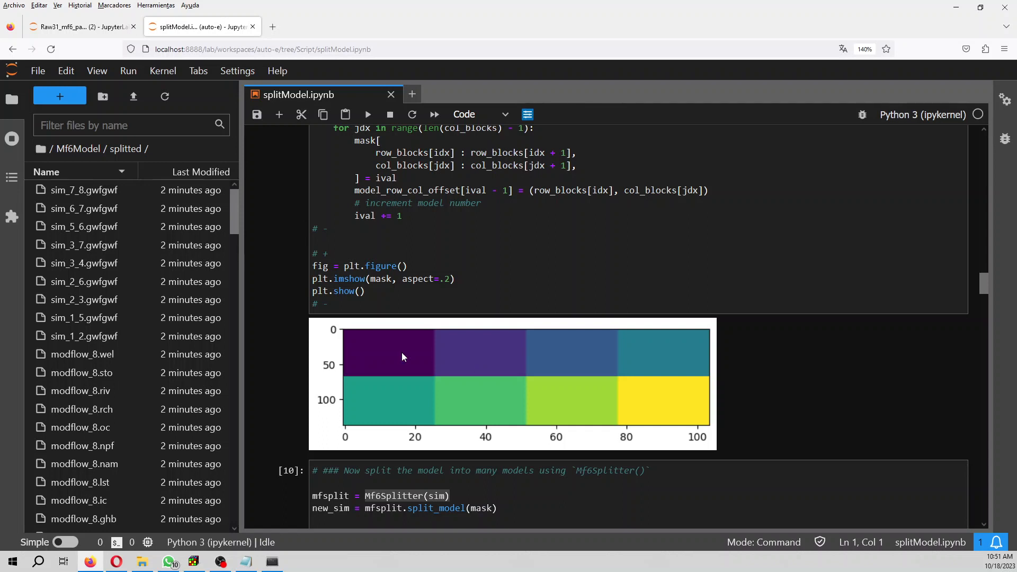
mouse_move(471, 359)
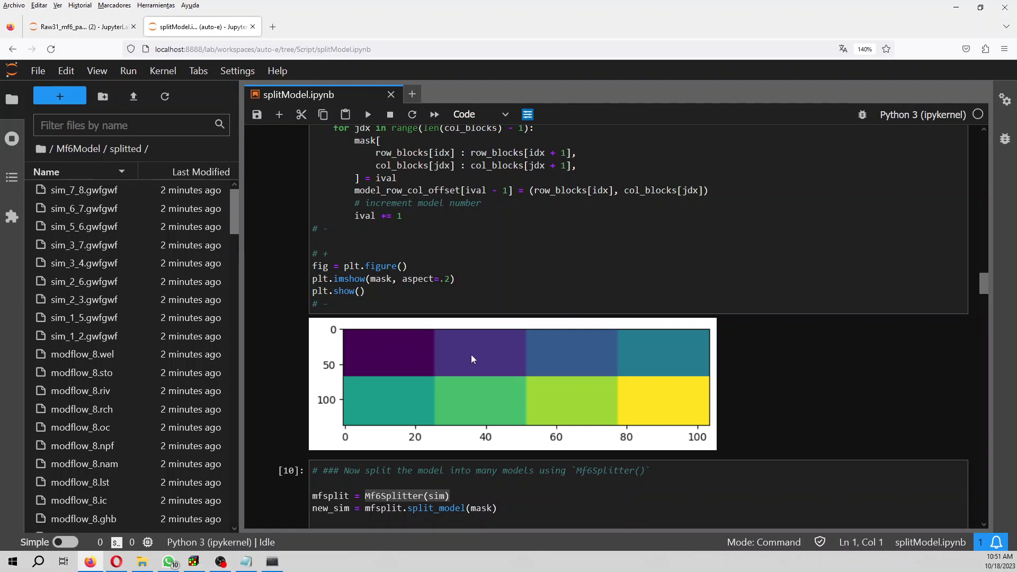
mouse_move(572, 364)
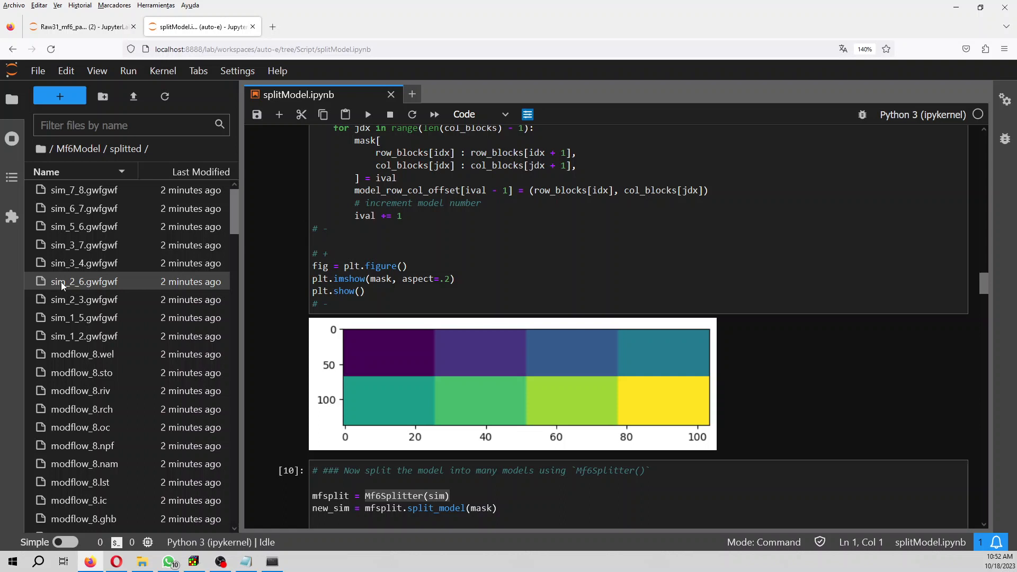
mouse_move(84, 280)
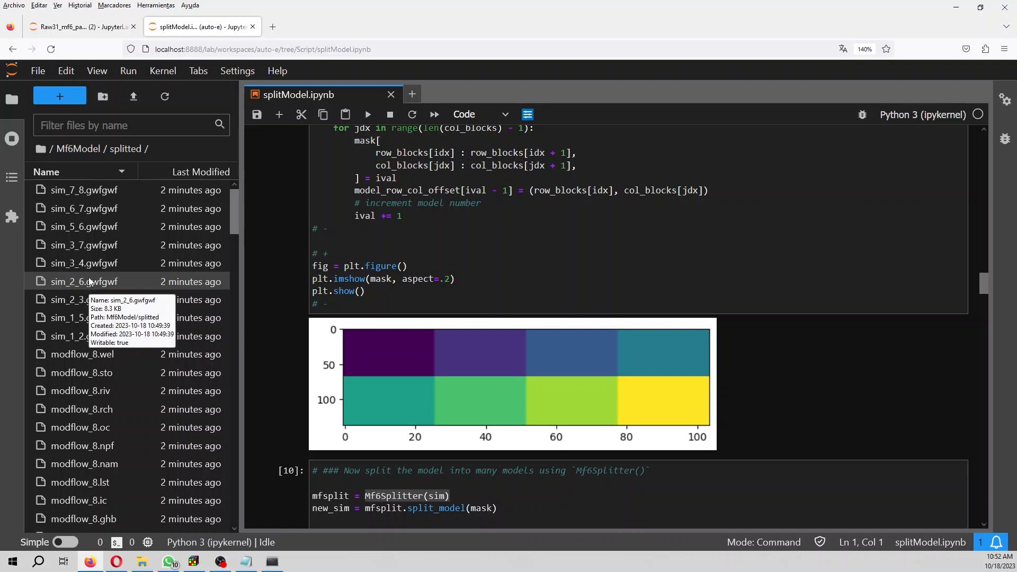
mouse_move(585, 408)
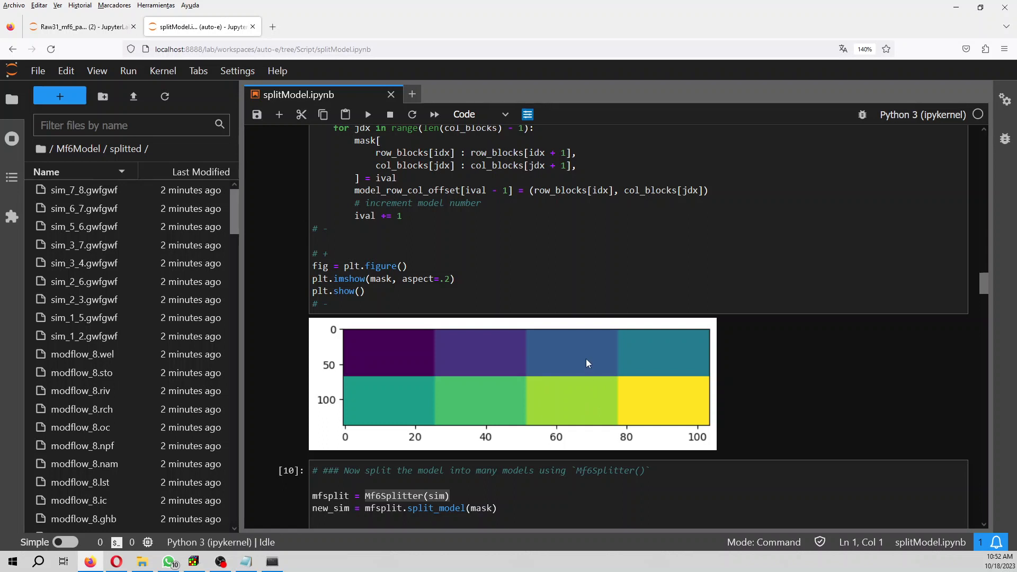
mouse_move(559, 404)
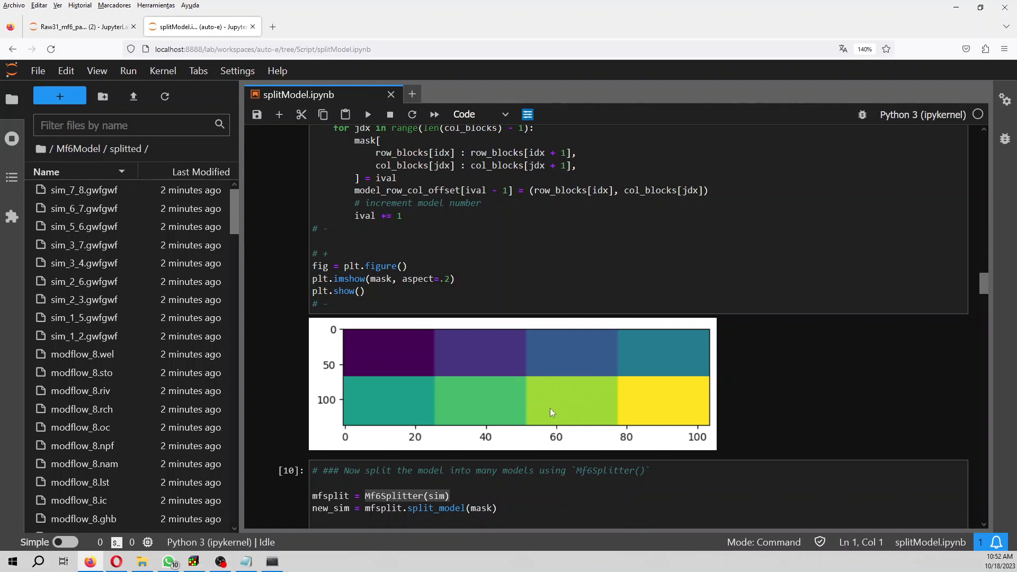
mouse_move(677, 413)
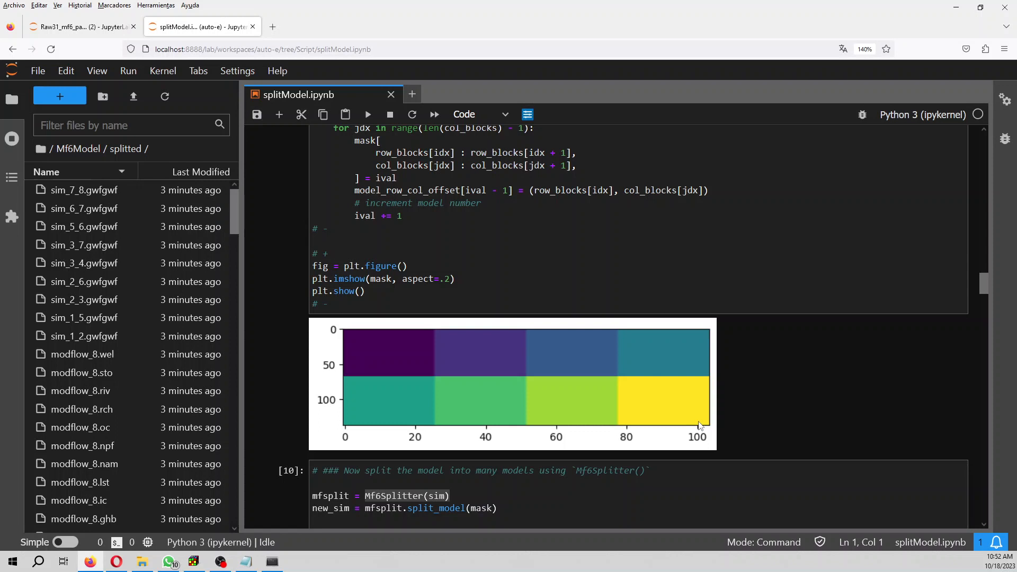
mouse_move(638, 364)
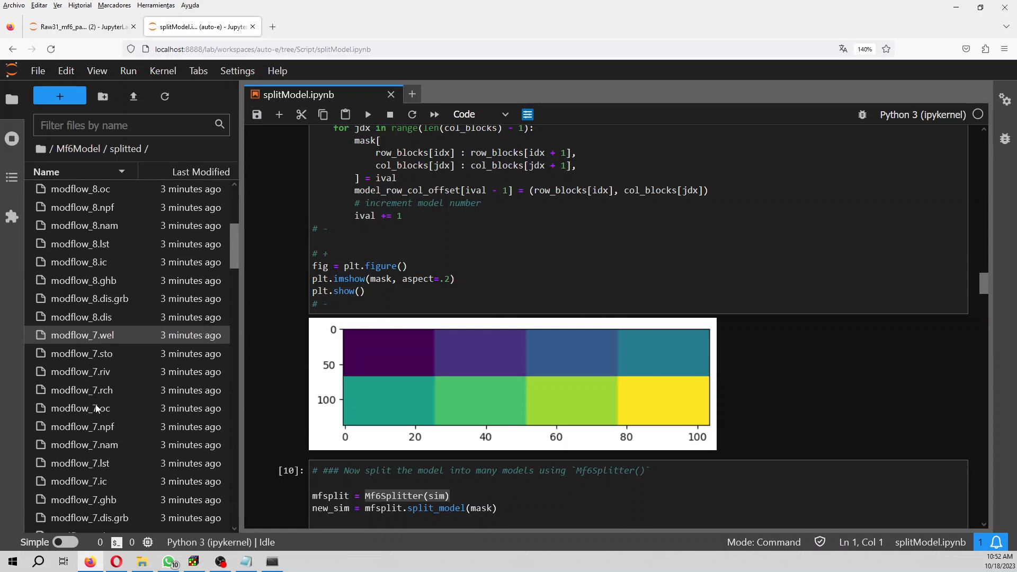
scroll(down, 3)
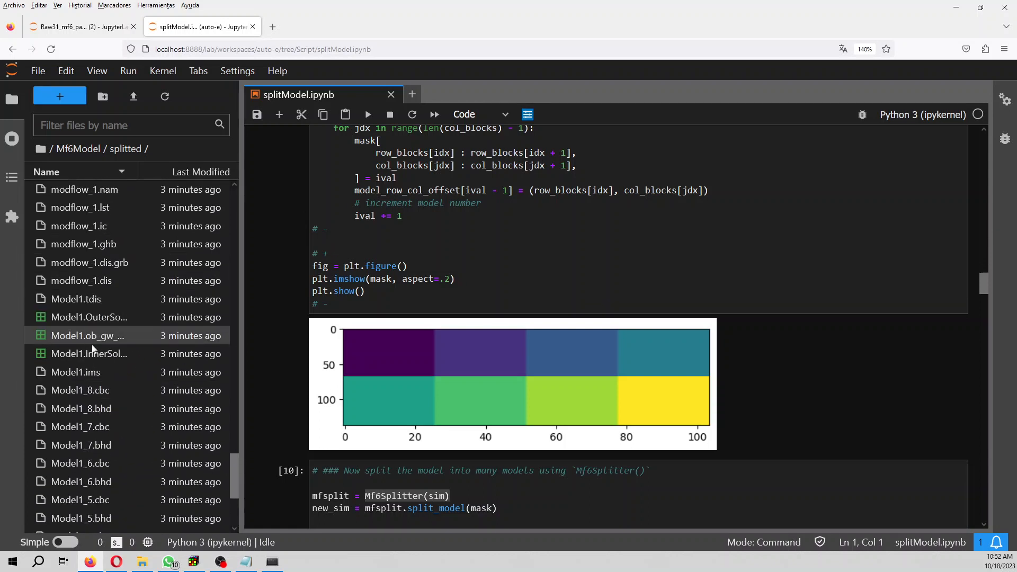
scroll(down, 3)
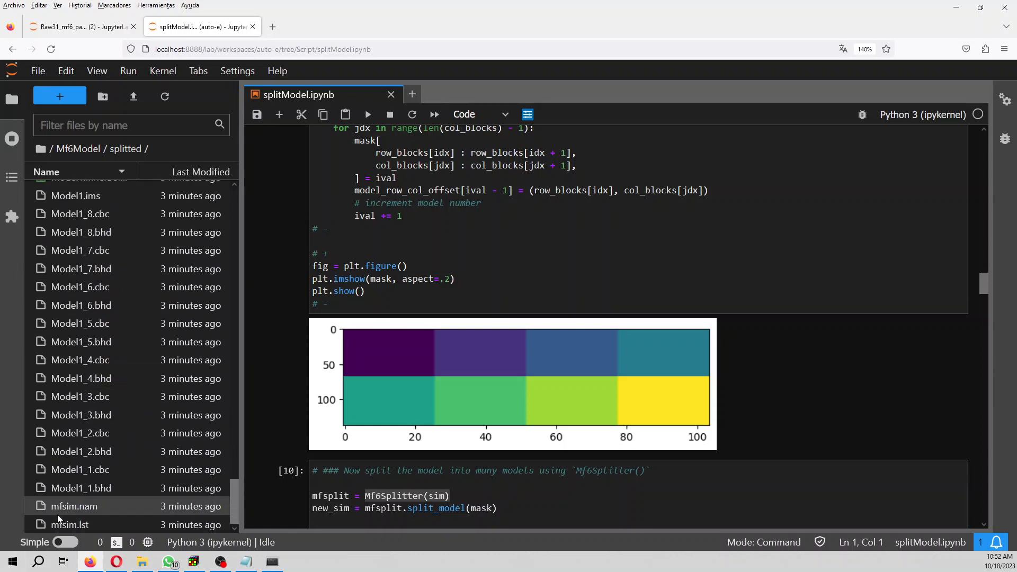
- View mfsim.nam and select the BEGIN exchanges block listing the GWF6-GWF6 exchanges
double_click(74, 505)
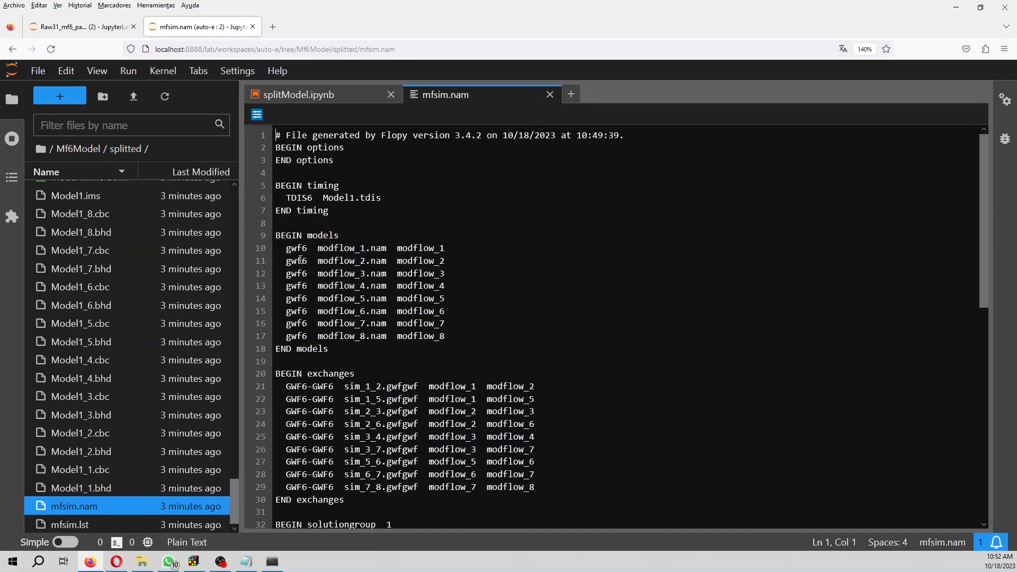
drag(275, 248, 444, 336)
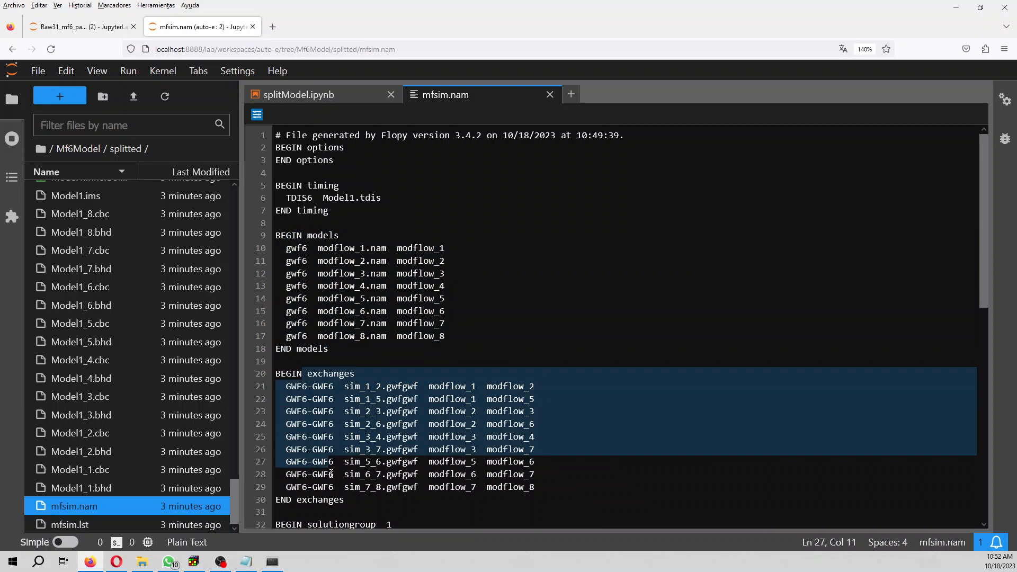
click(448, 499)
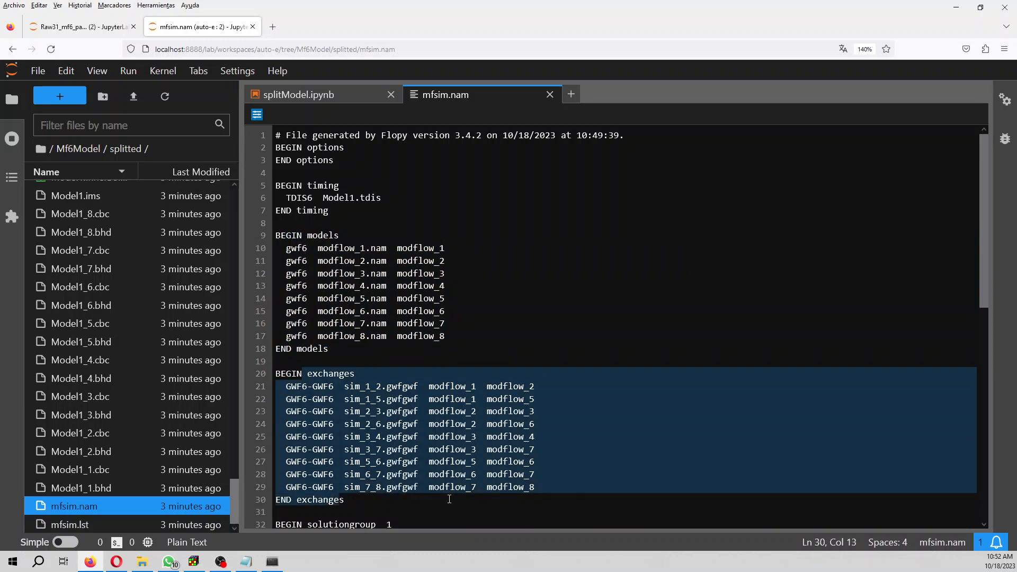